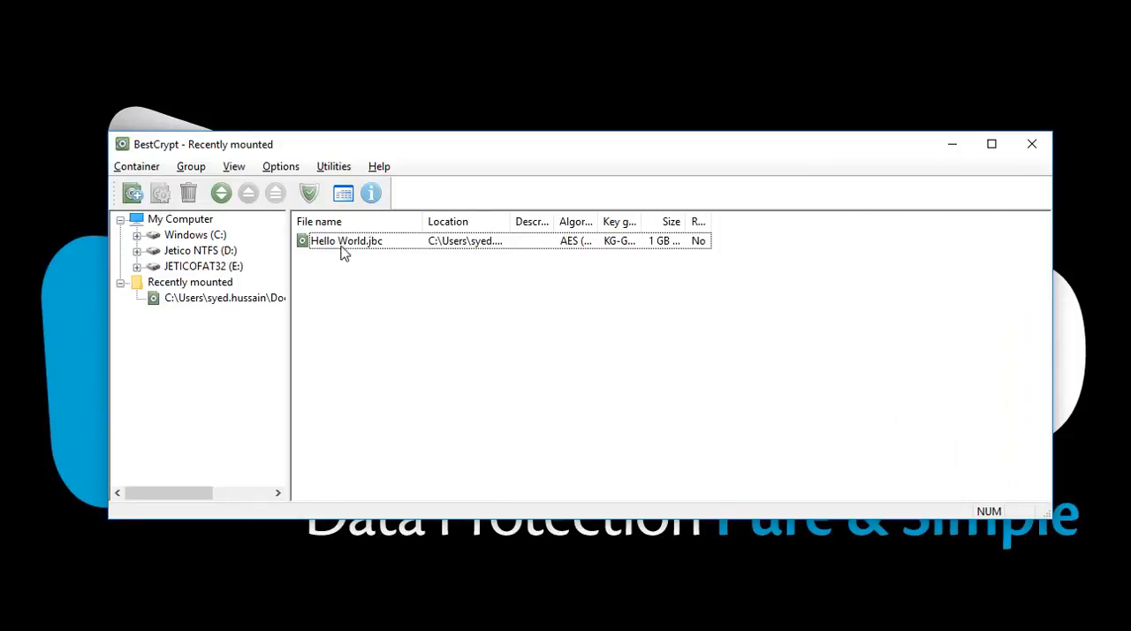
Step: Mount Hello World.jbc as drive F: by entering its password
right_click(346, 241)
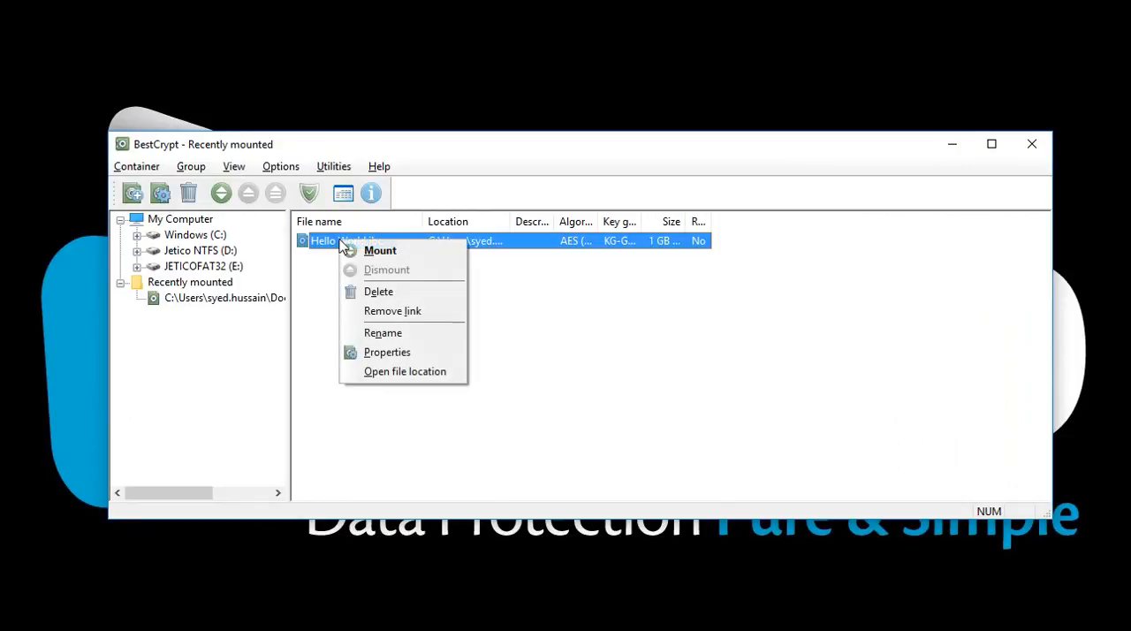
click(380, 250)
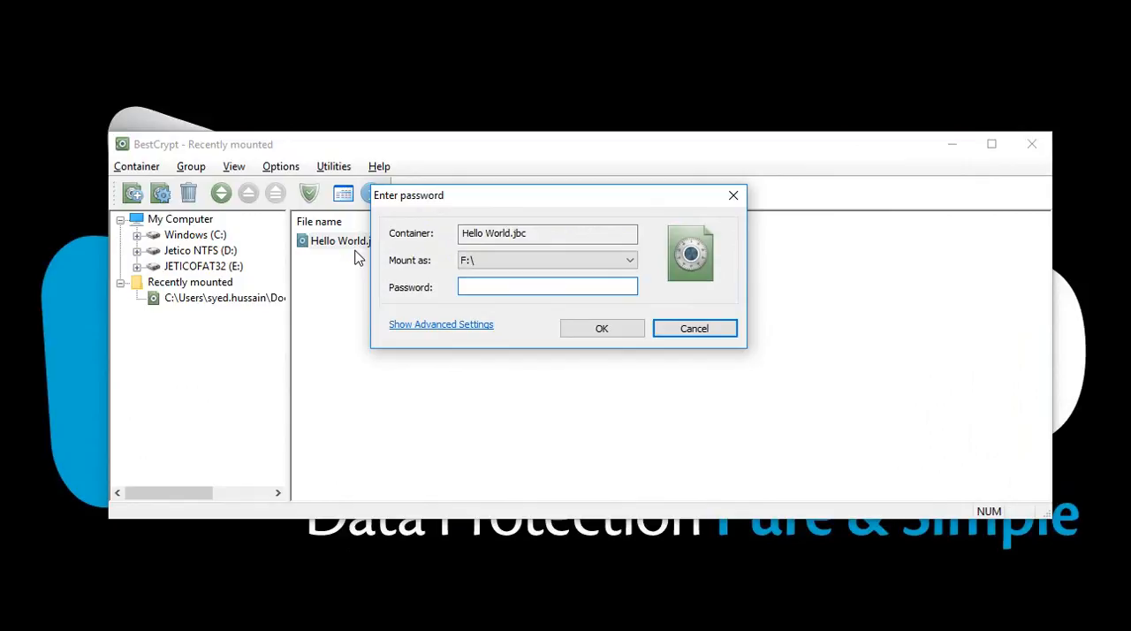
text(password)
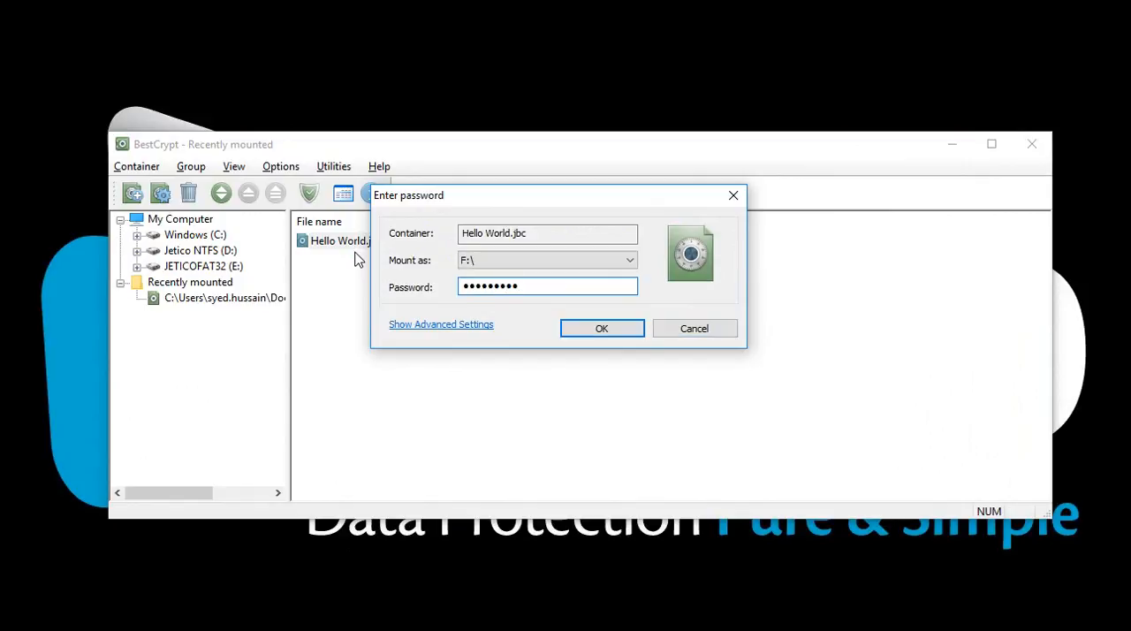
click(601, 328)
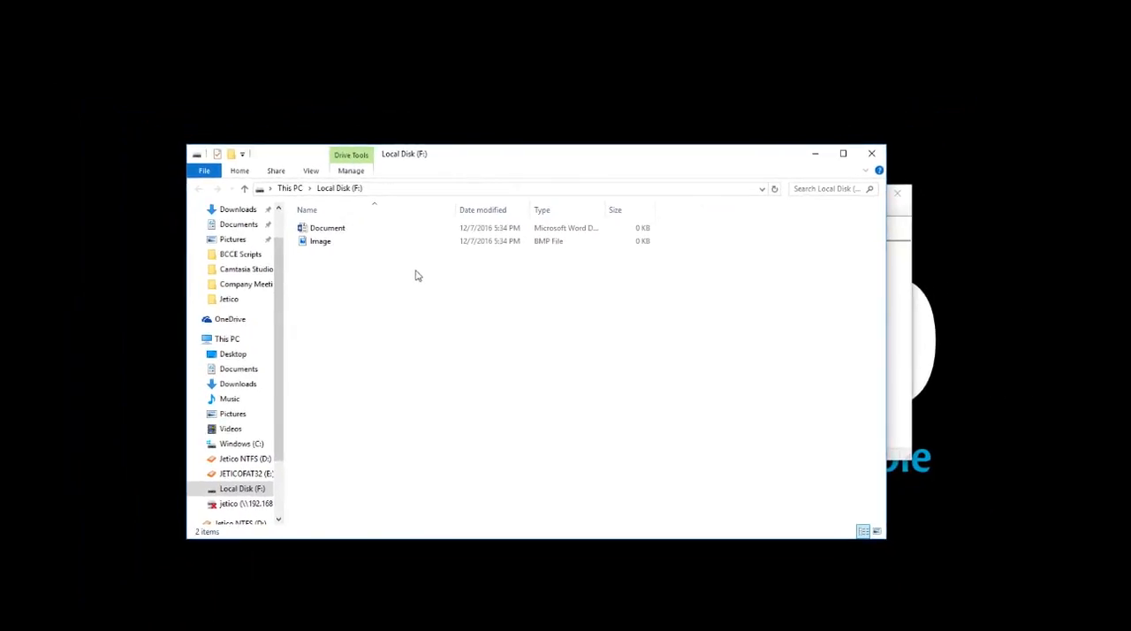
mouse_move(345, 319)
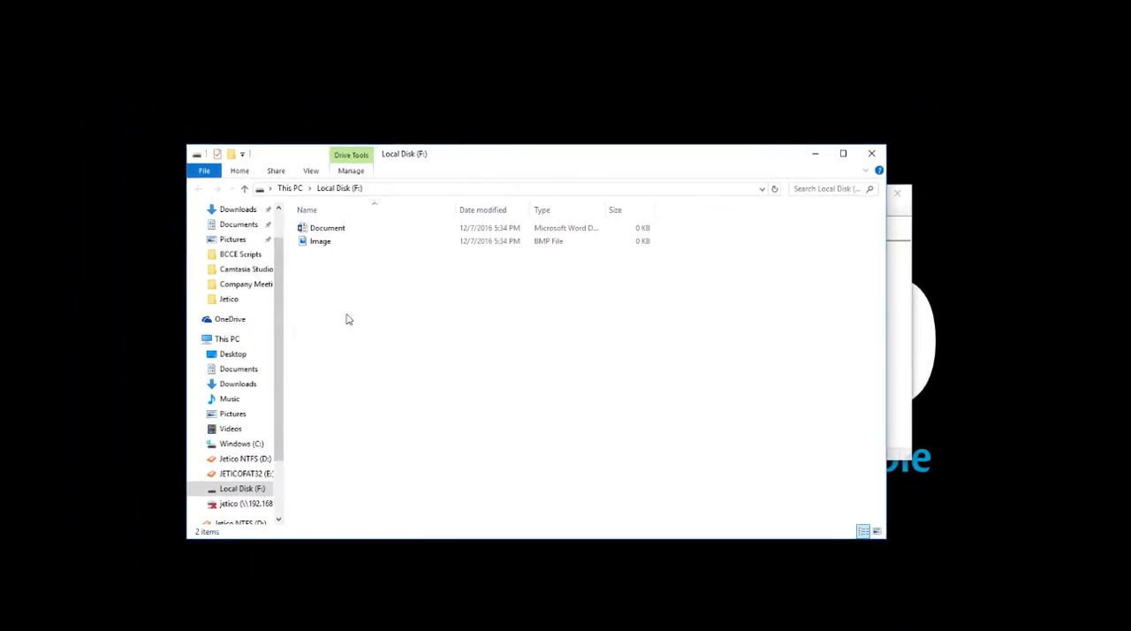
Step: Paste the Hello world text document onto Local Disk (F:) beside Document and Image
right_click(35, 618)
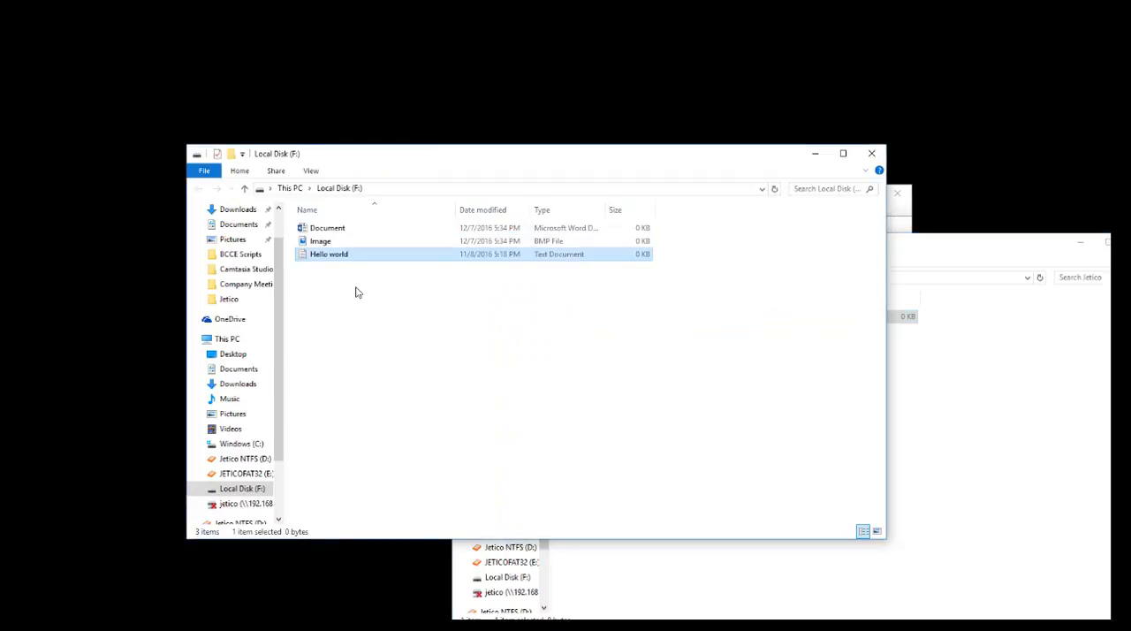
mouse_move(497, 304)
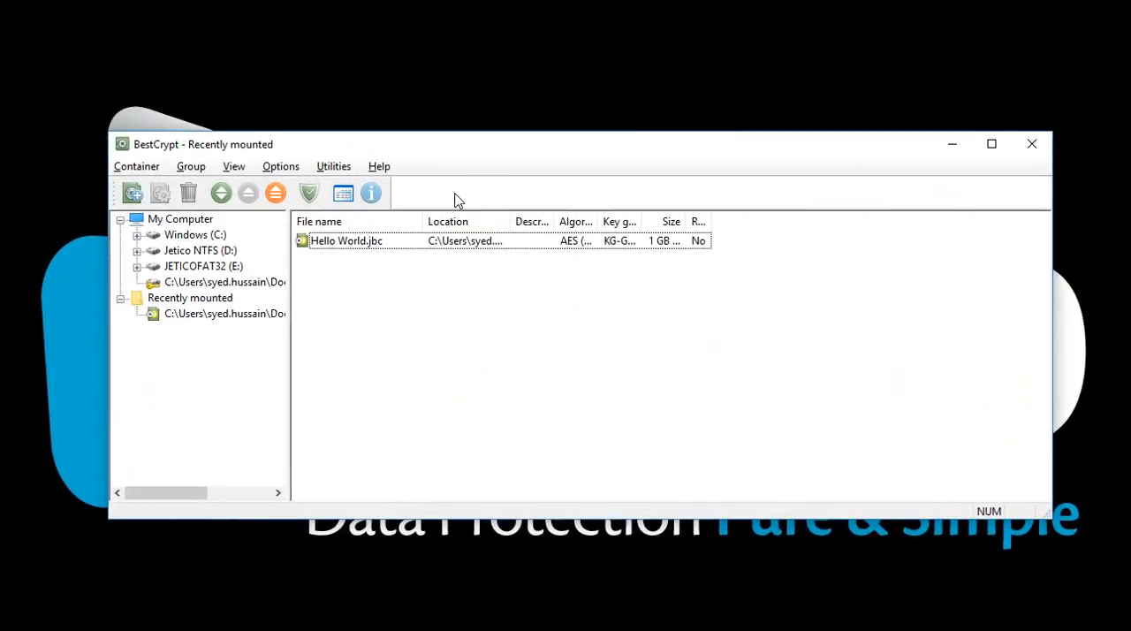
mouse_move(340, 245)
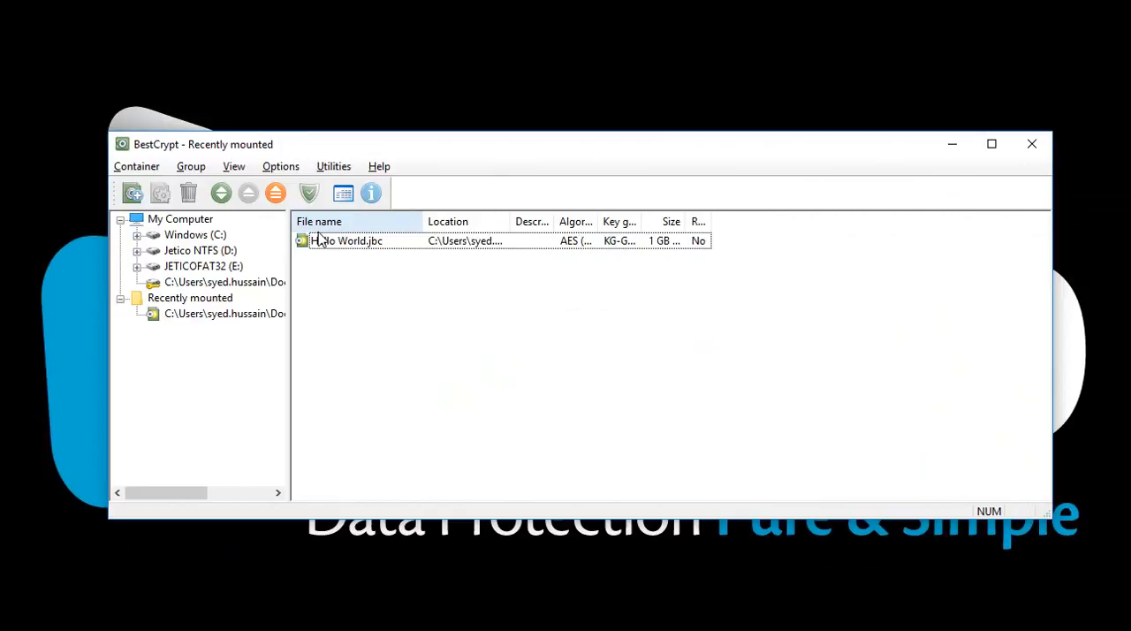
Step: Dismount Hello World.jbc from drive F: and bring up its actions again
click(346, 240)
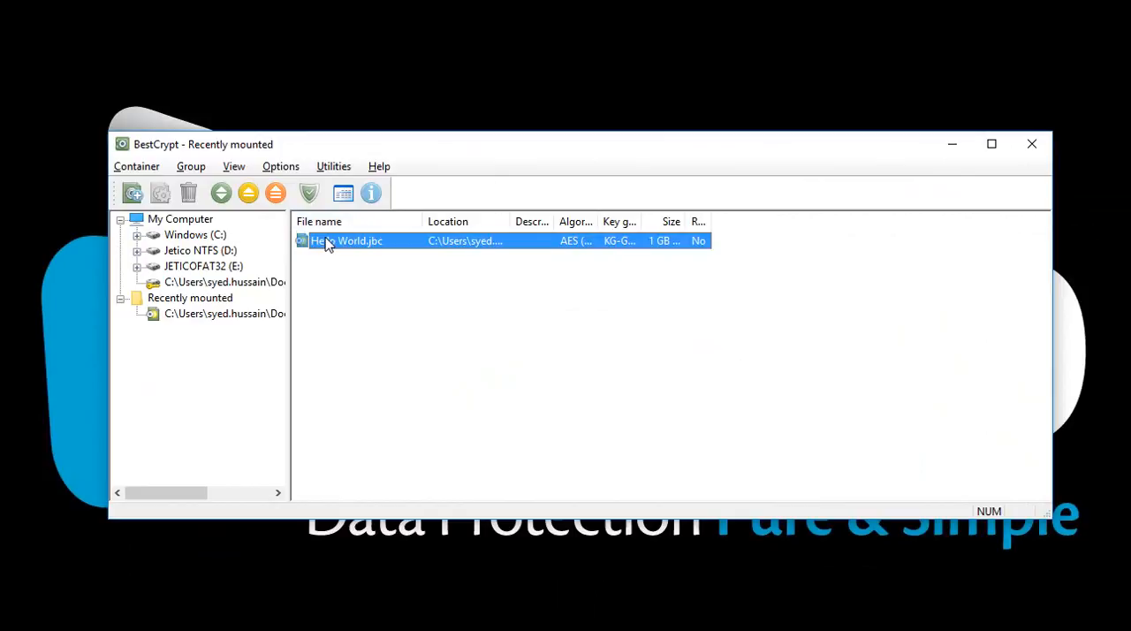
right_click(345, 241)
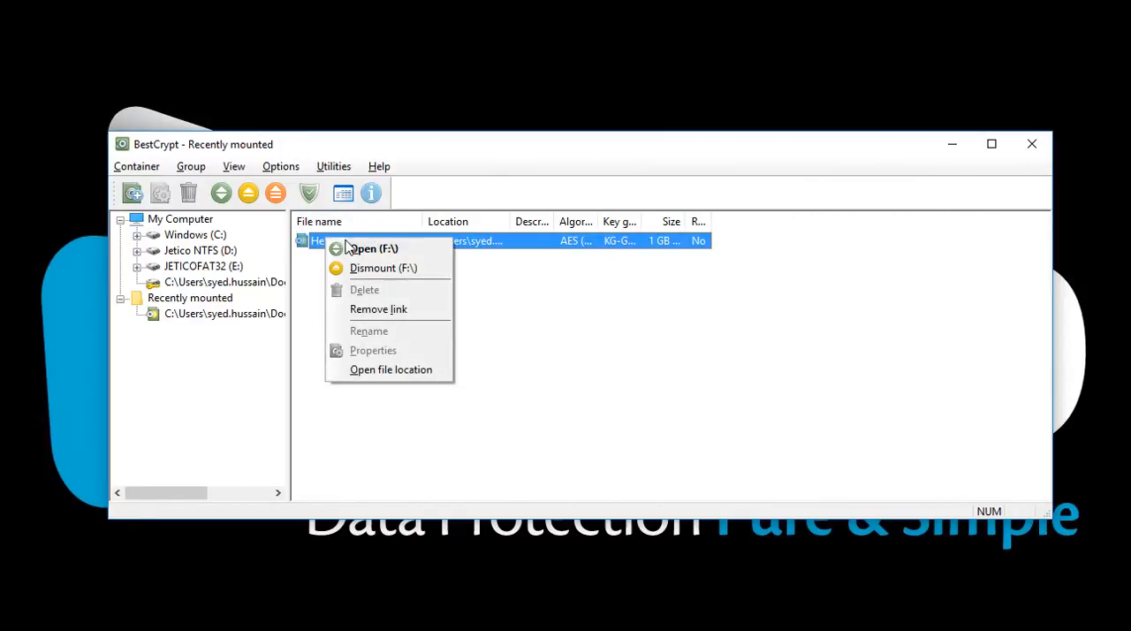
click(384, 268)
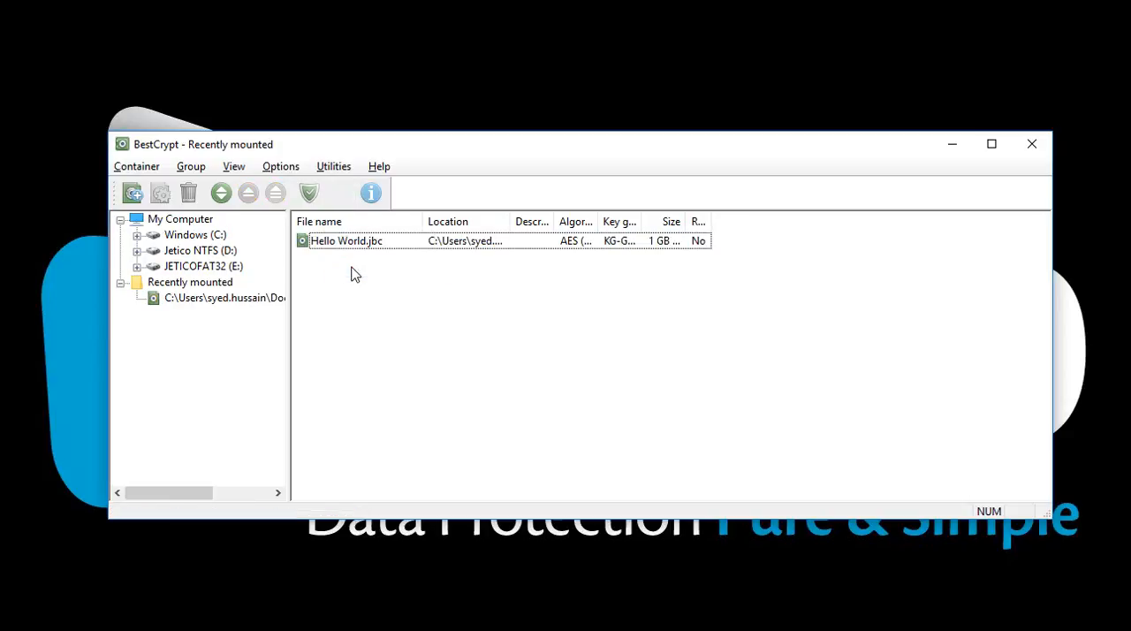
click(343, 193)
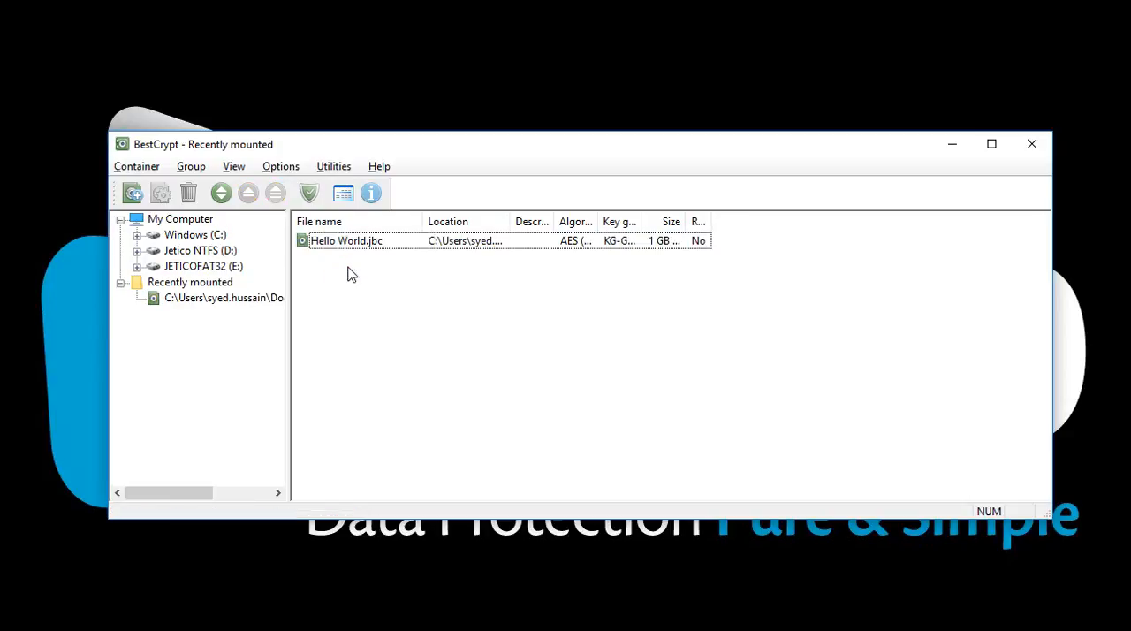
mouse_move(324, 243)
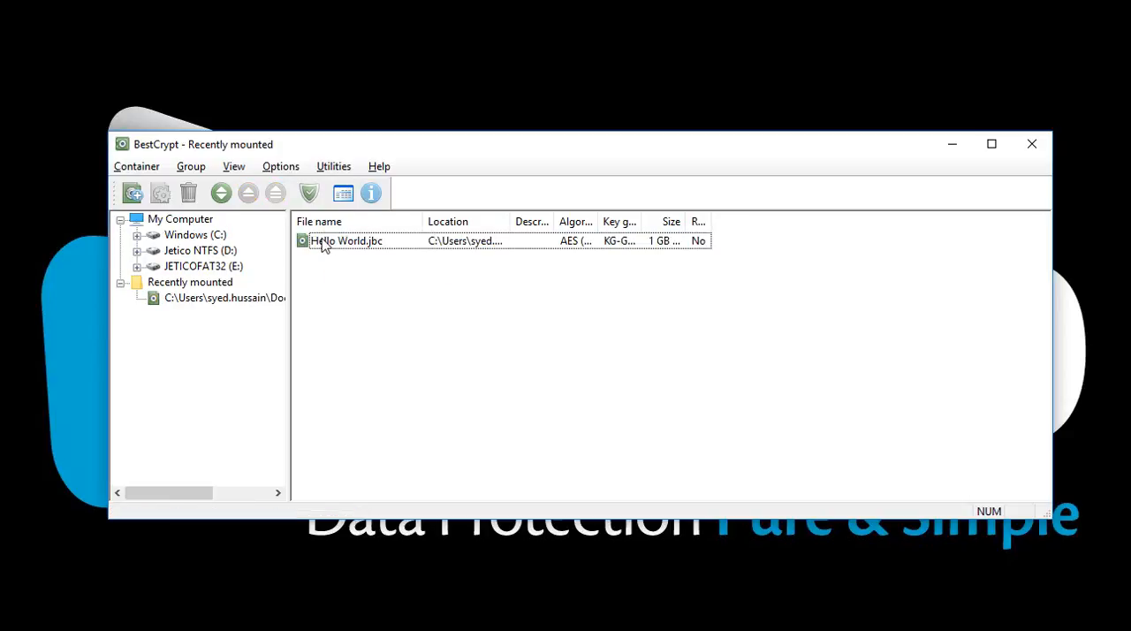
right_click(345, 241)
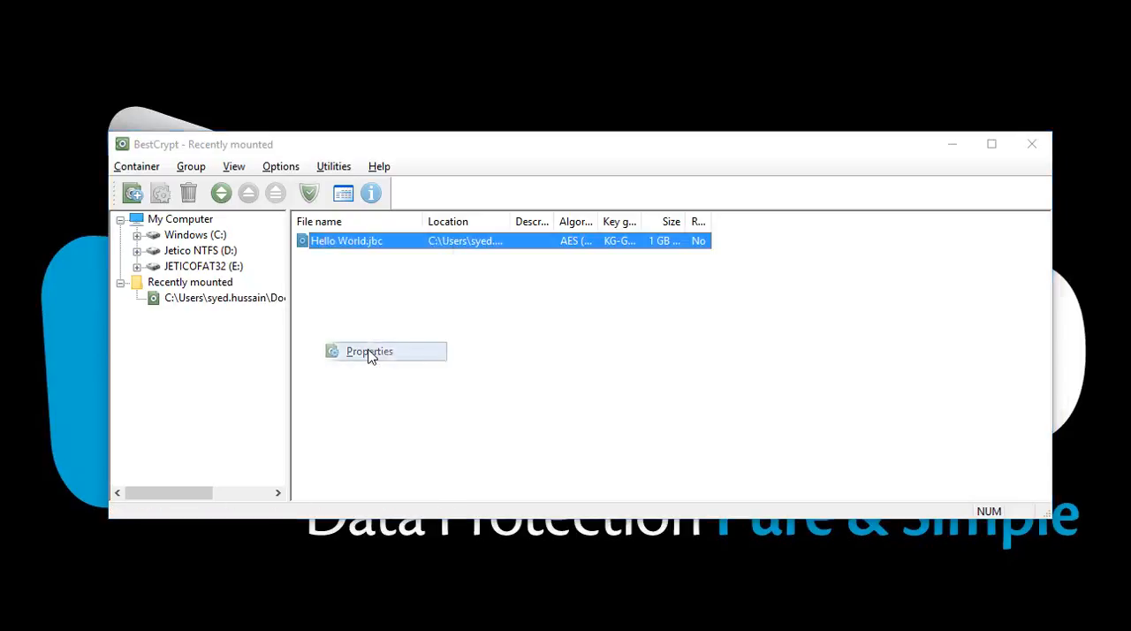
Step: Show the Hidden part properties page of Hello World.jbc
click(369, 351)
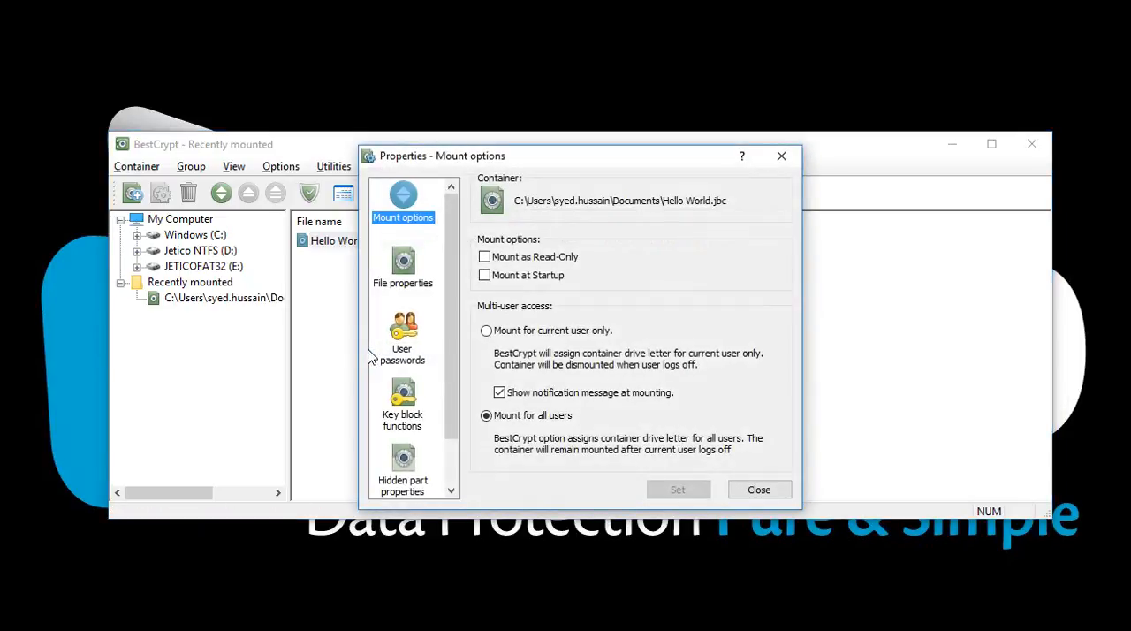
mouse_move(458, 302)
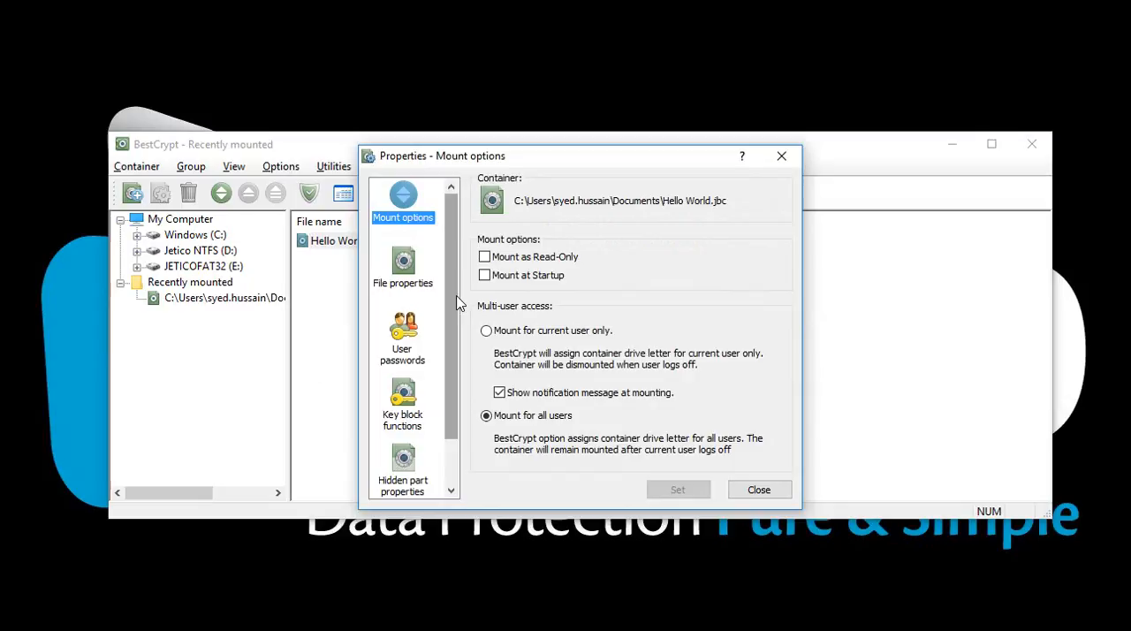
scroll(down, 3)
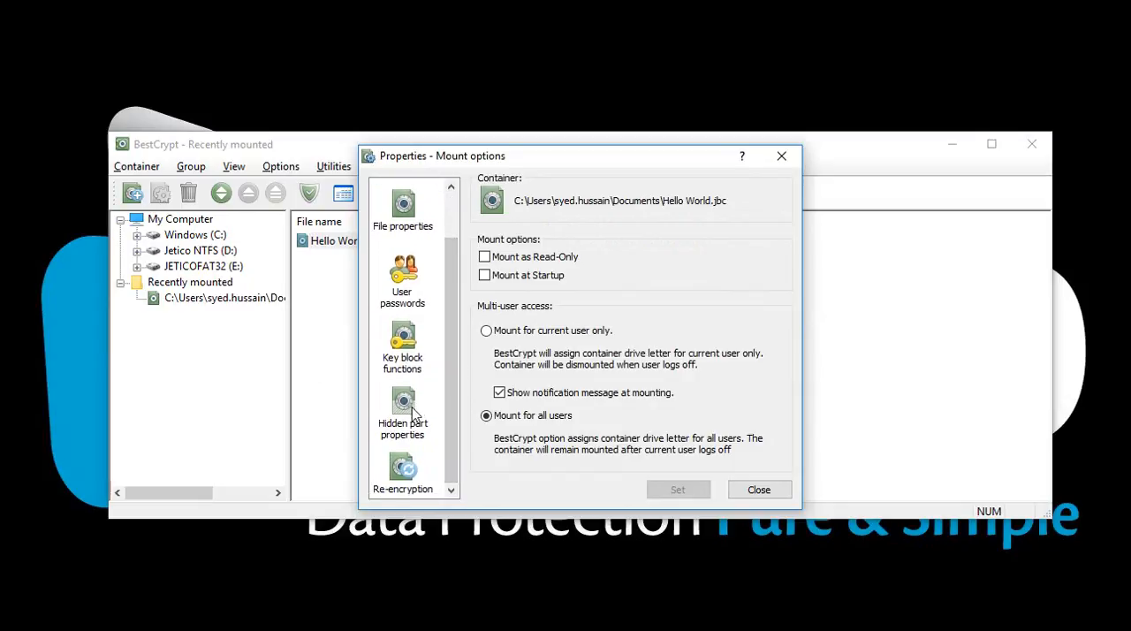
click(403, 411)
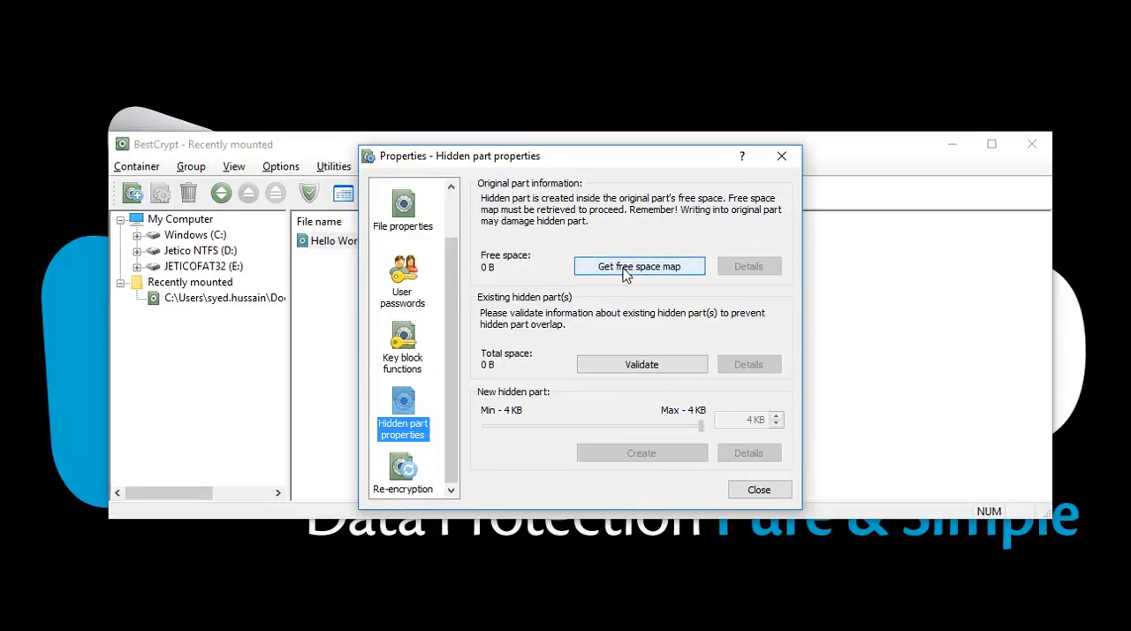
Step: Retrieve the original part's free space map using its password
click(639, 266)
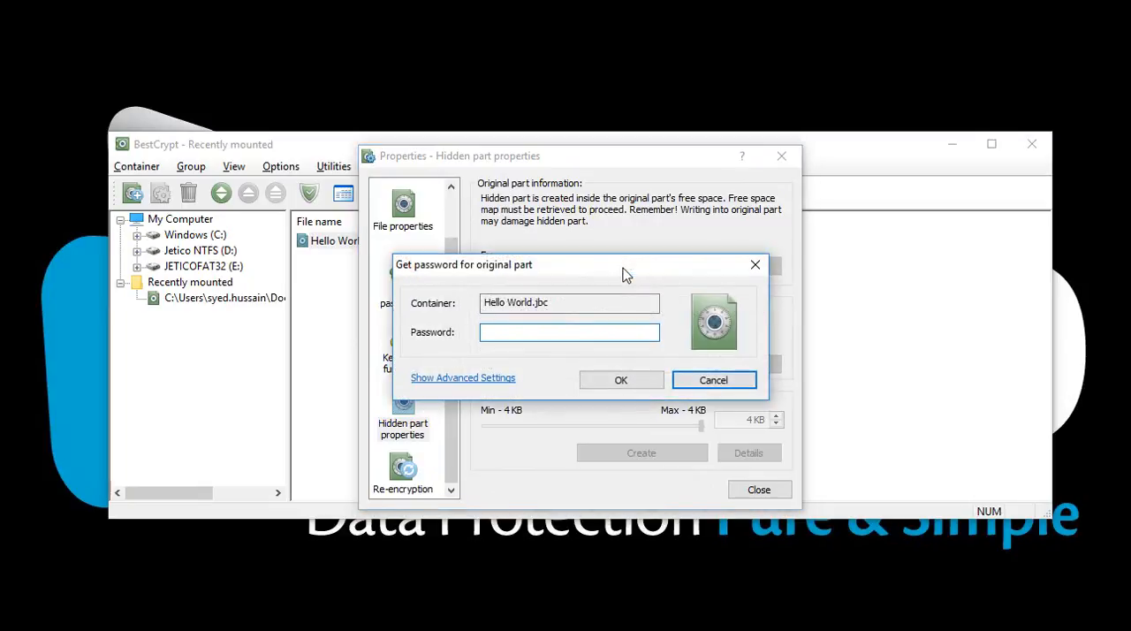
click(569, 332)
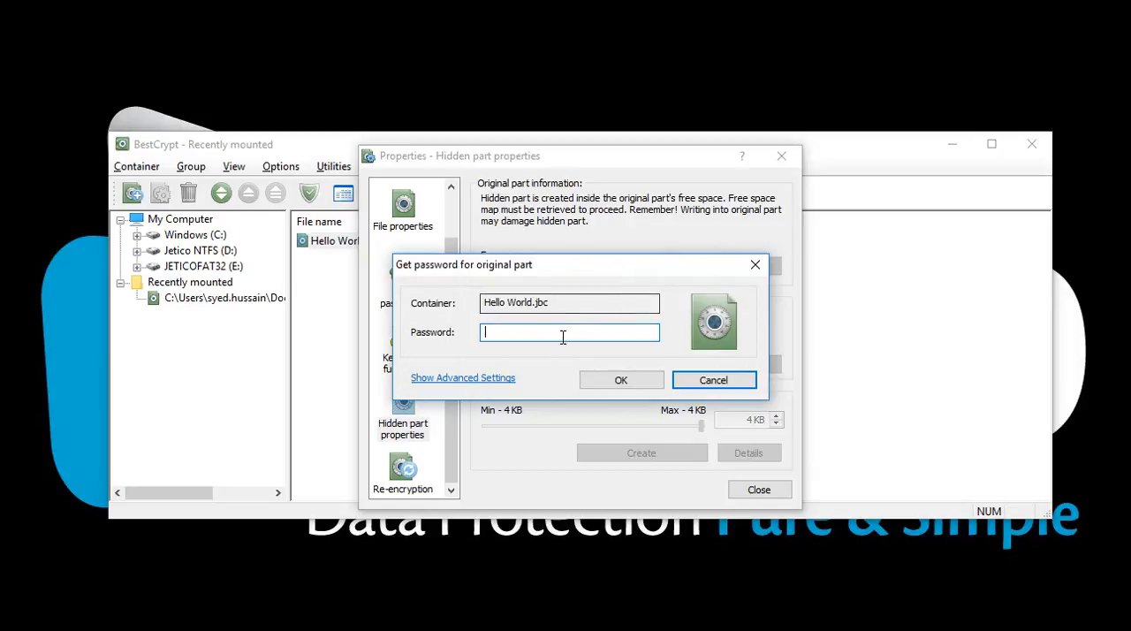
text(password)
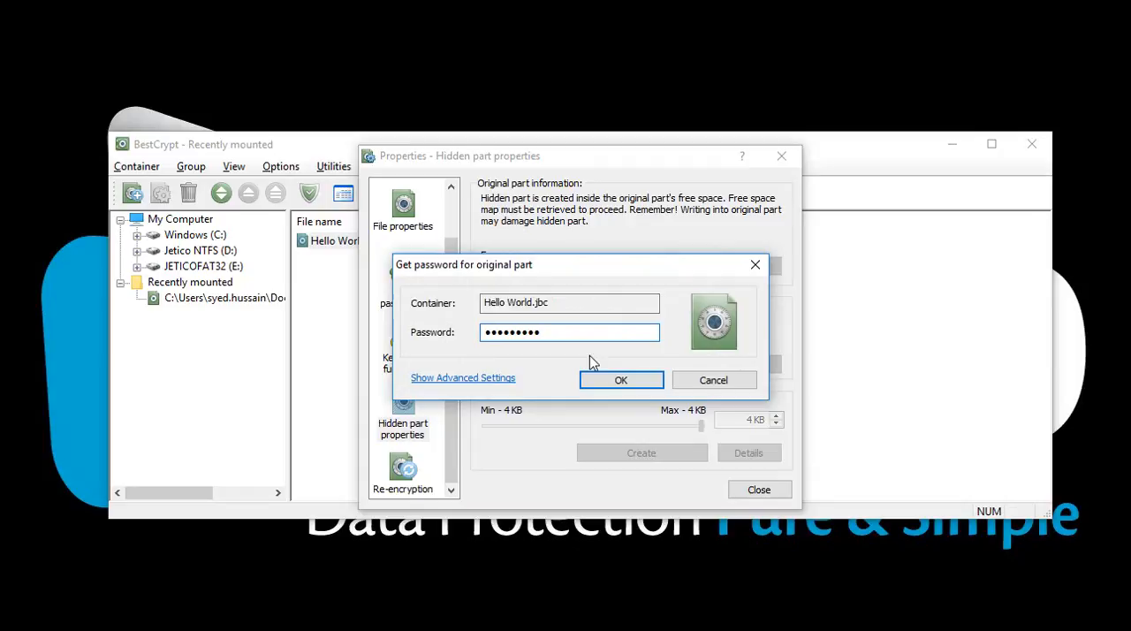
click(621, 380)
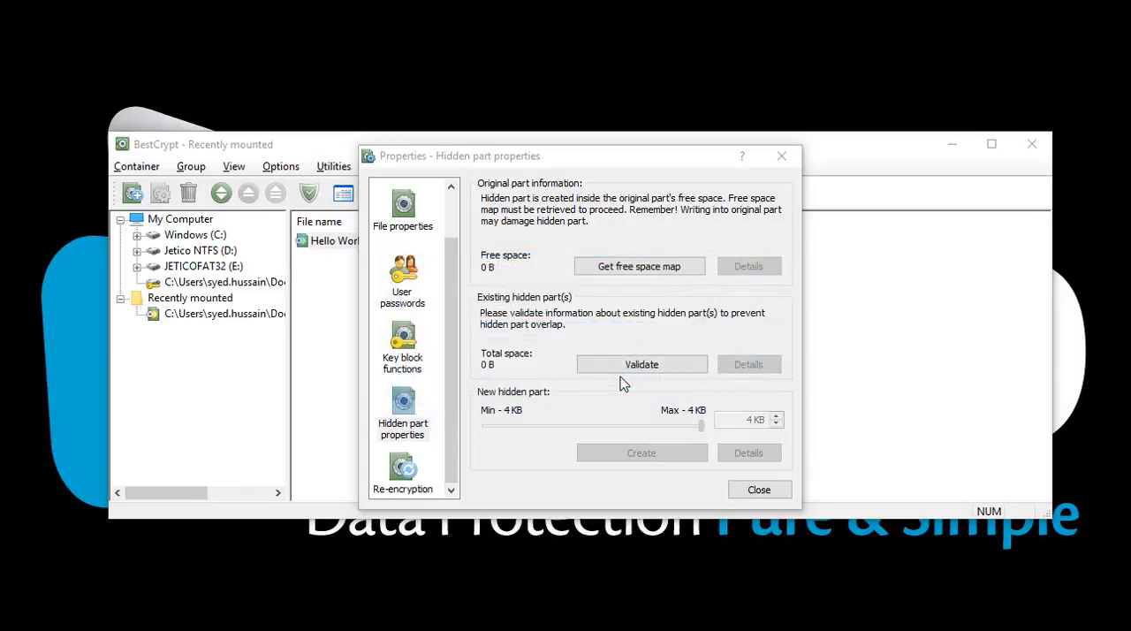
Step: Review the retrieved free space map details showing 1003.5 MB free
click(638, 266)
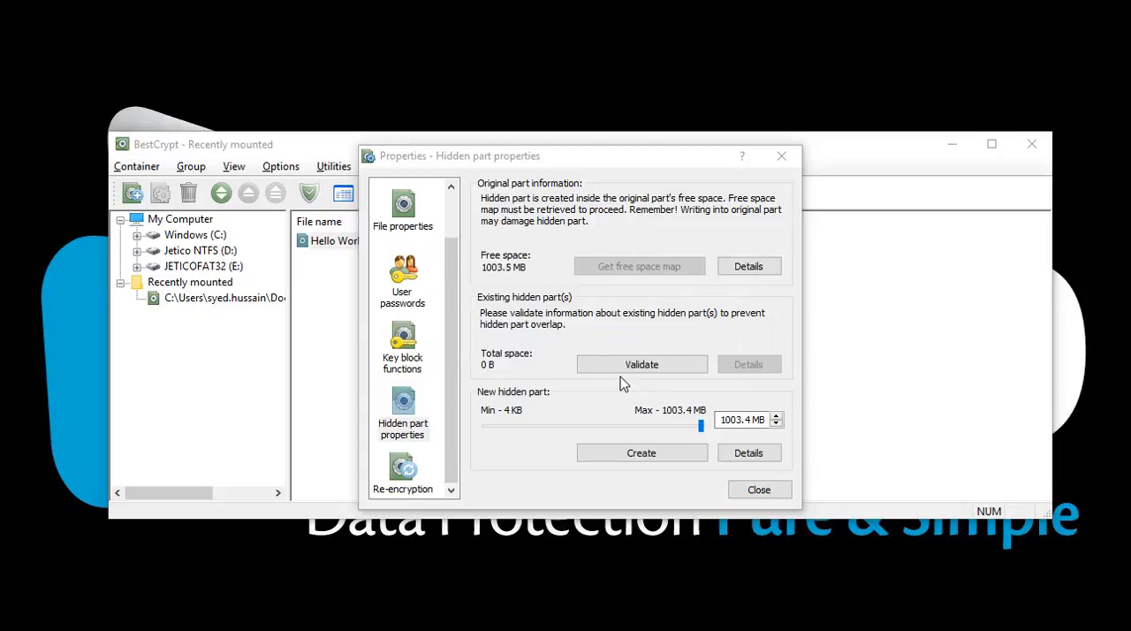
mouse_move(748, 266)
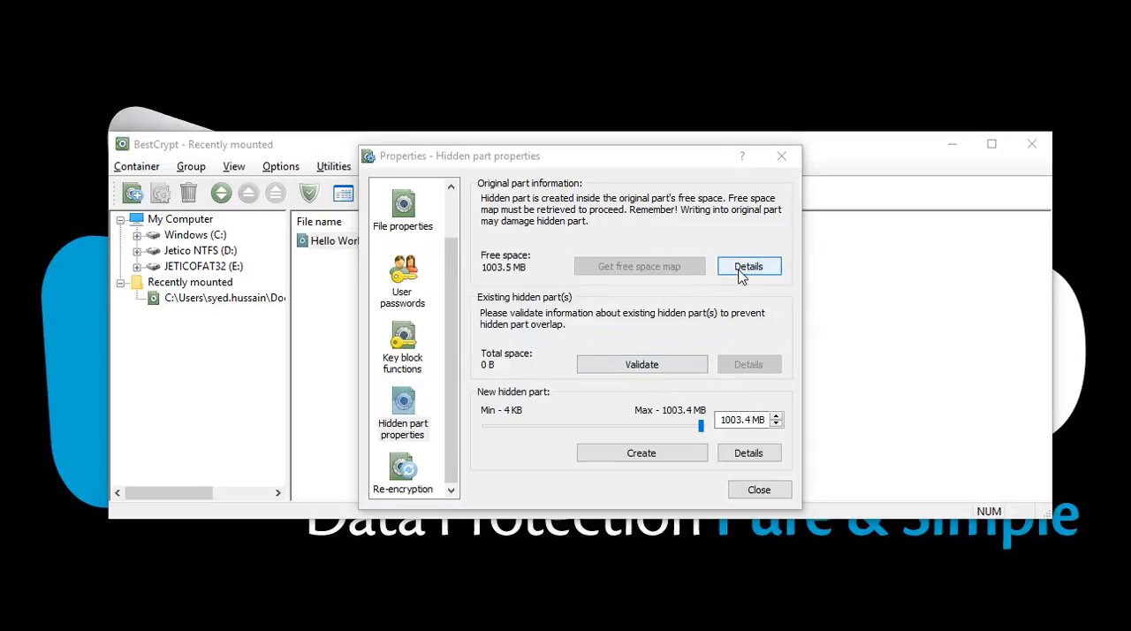
click(748, 266)
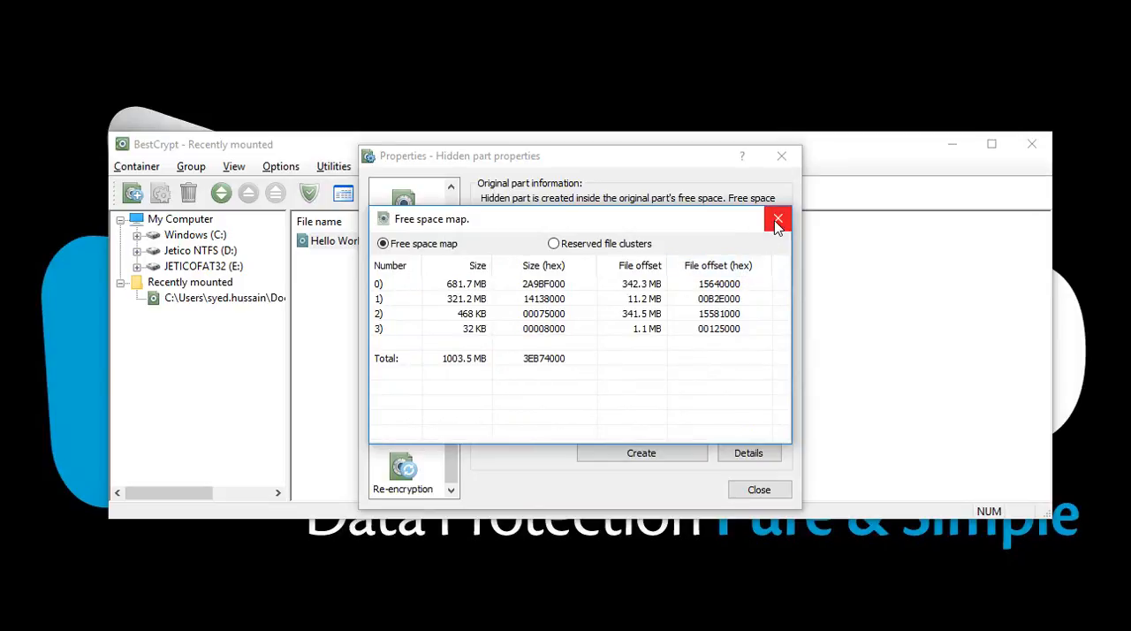
click(777, 219)
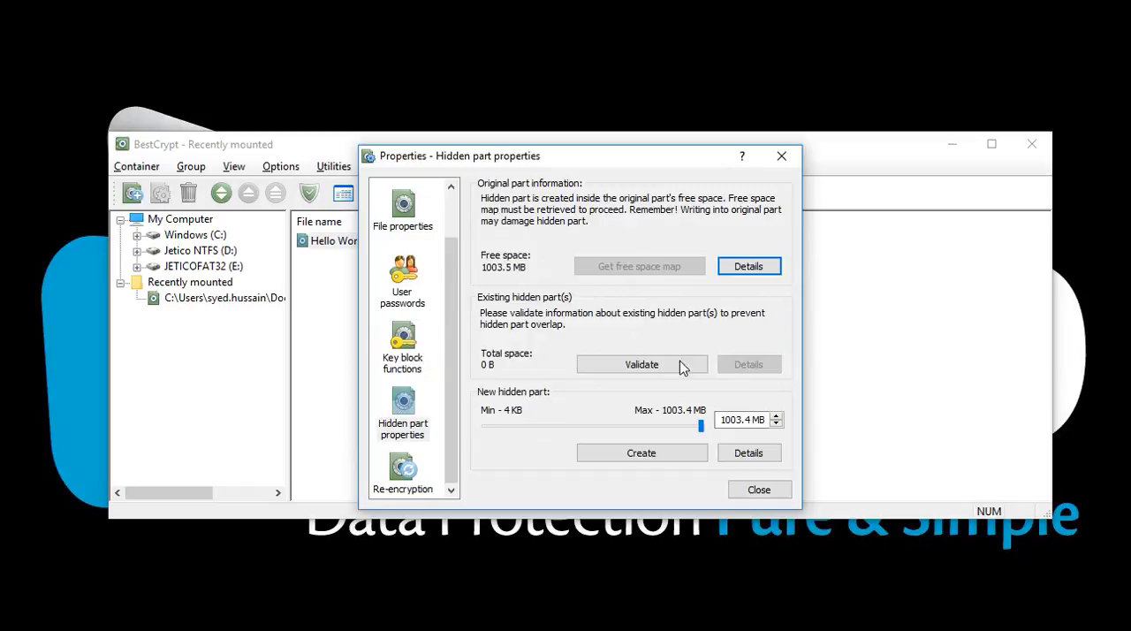
mouse_move(703, 430)
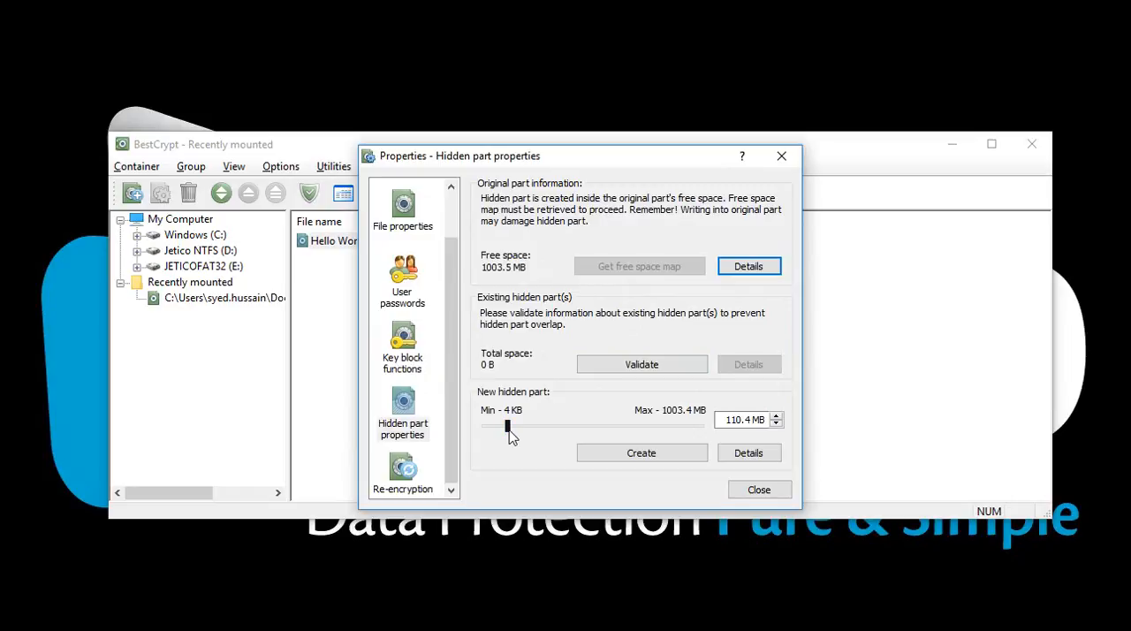
Step: Create a 100.3 MB hidden part protected with its own password
drag(507, 426, 505, 426)
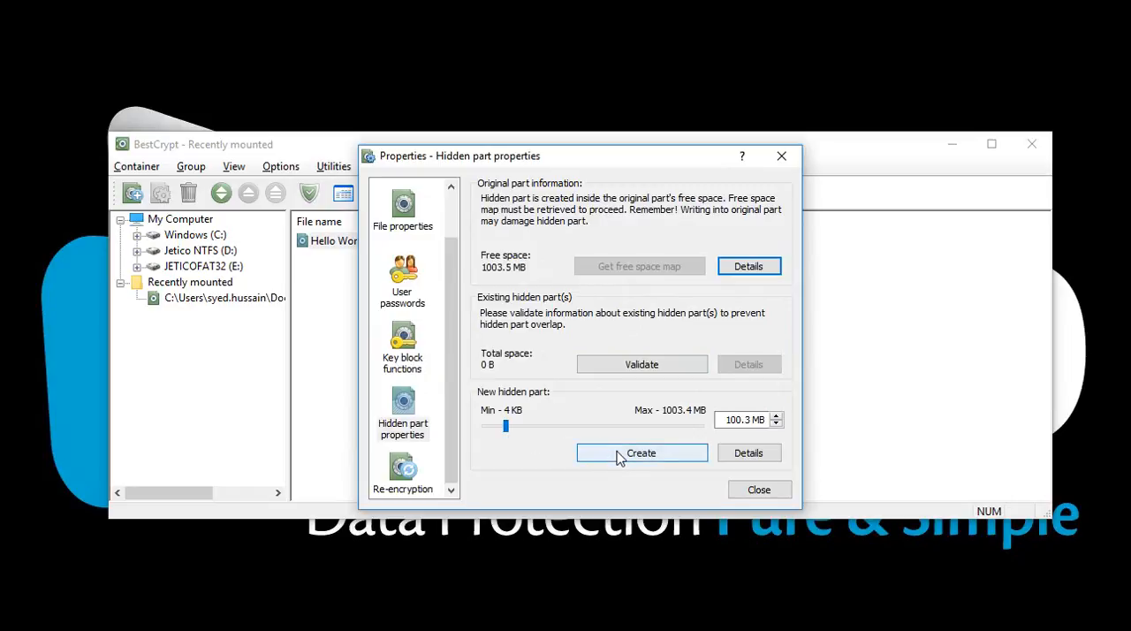
click(641, 453)
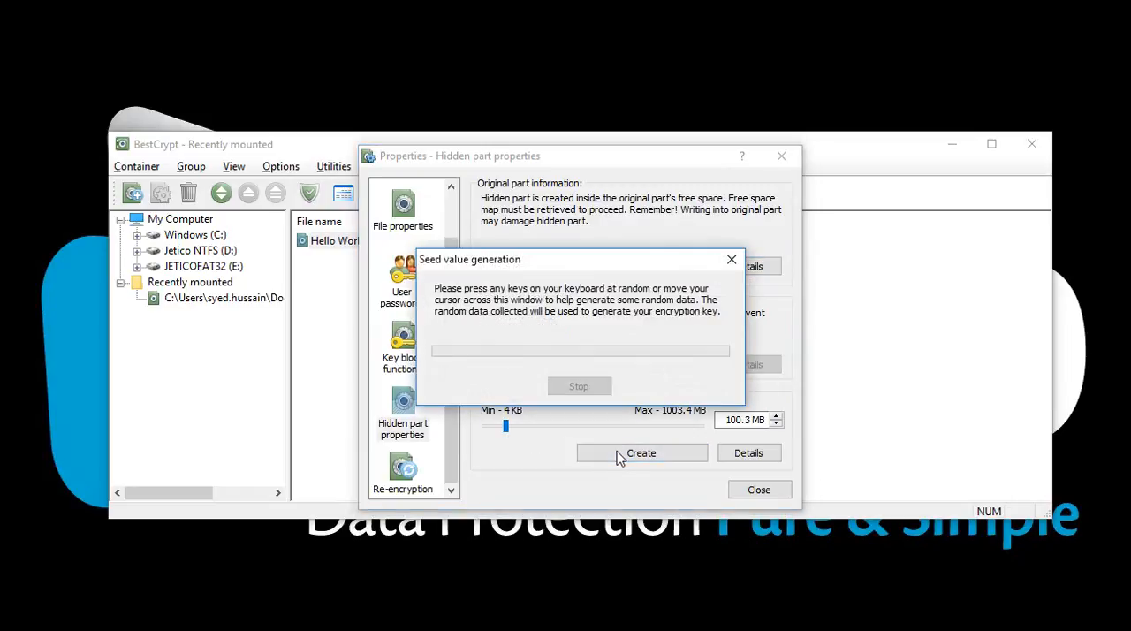
mouse_move(535, 343)
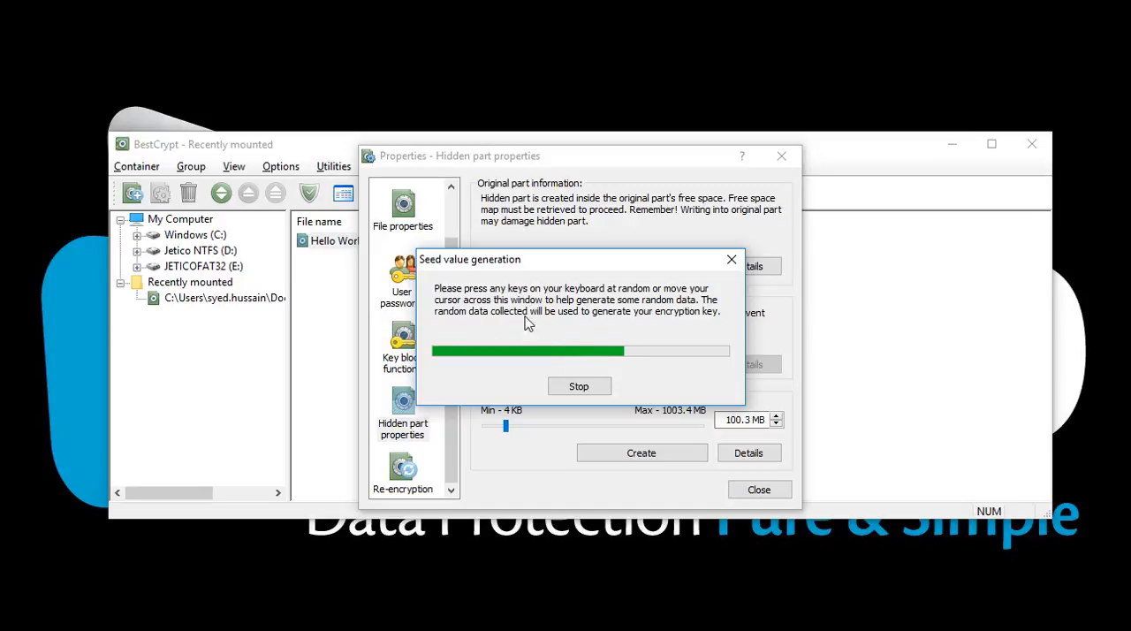
mouse_move(580, 327)
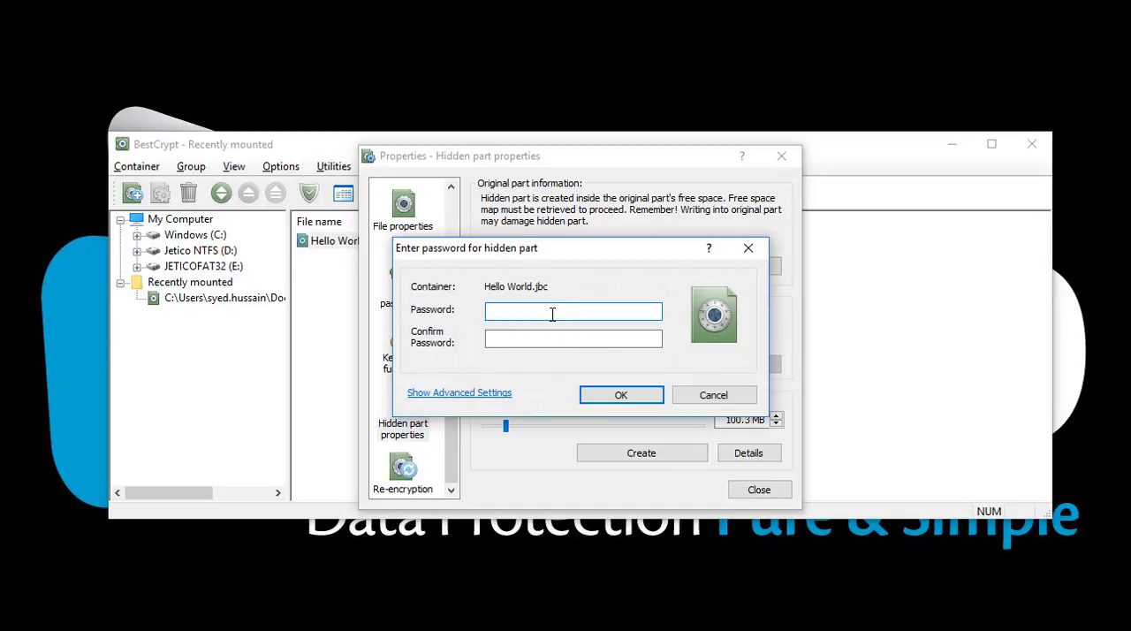
text(••)
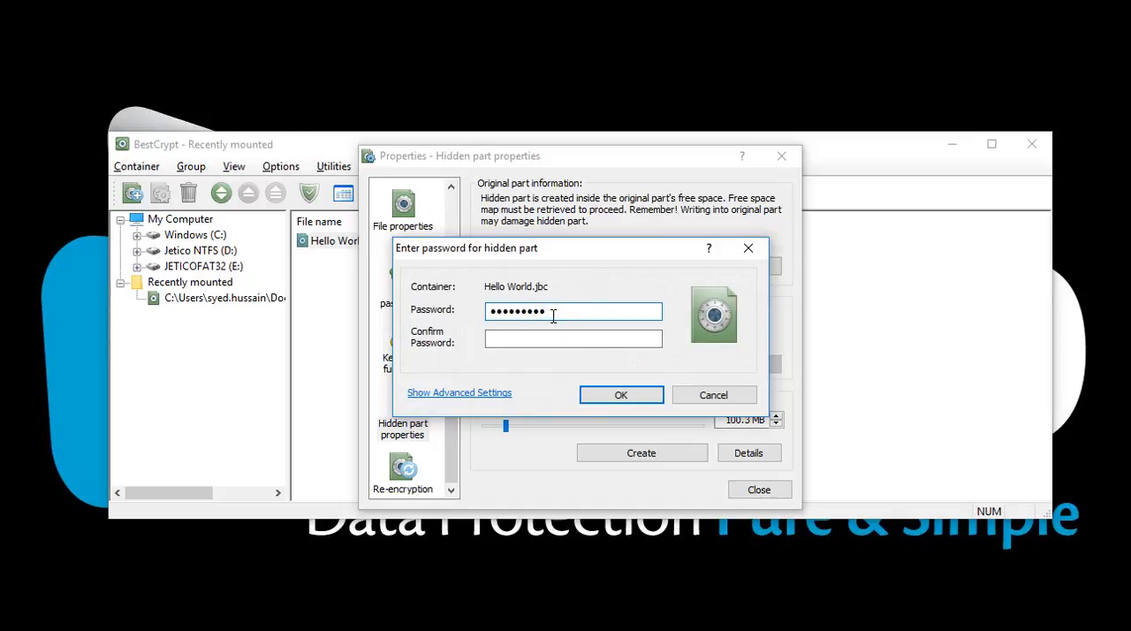
text(•••••••)
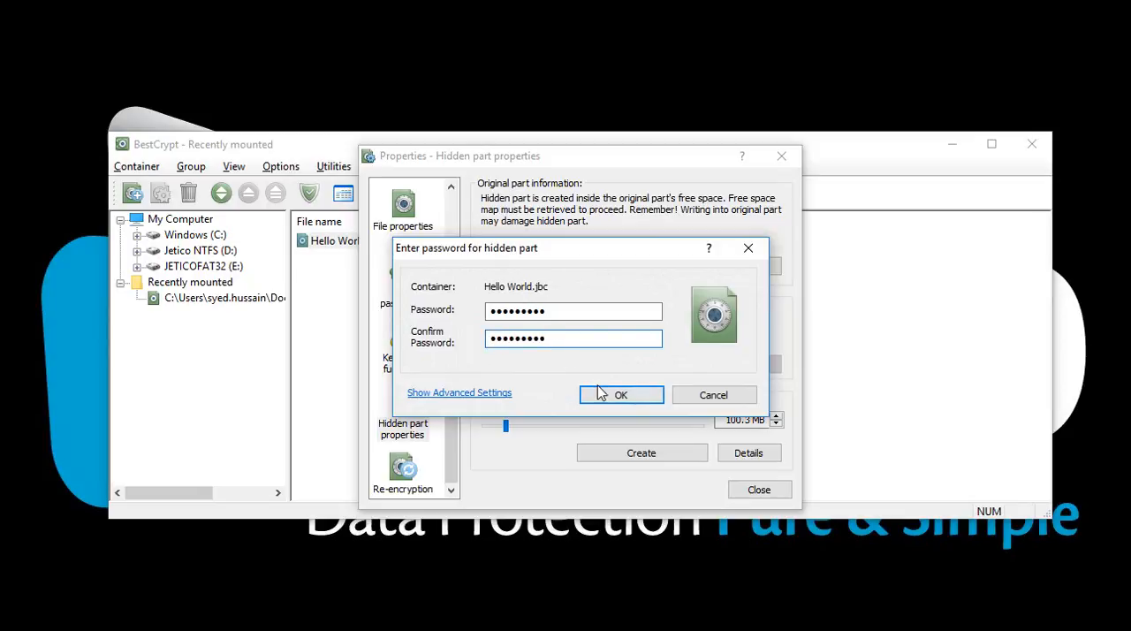
click(621, 395)
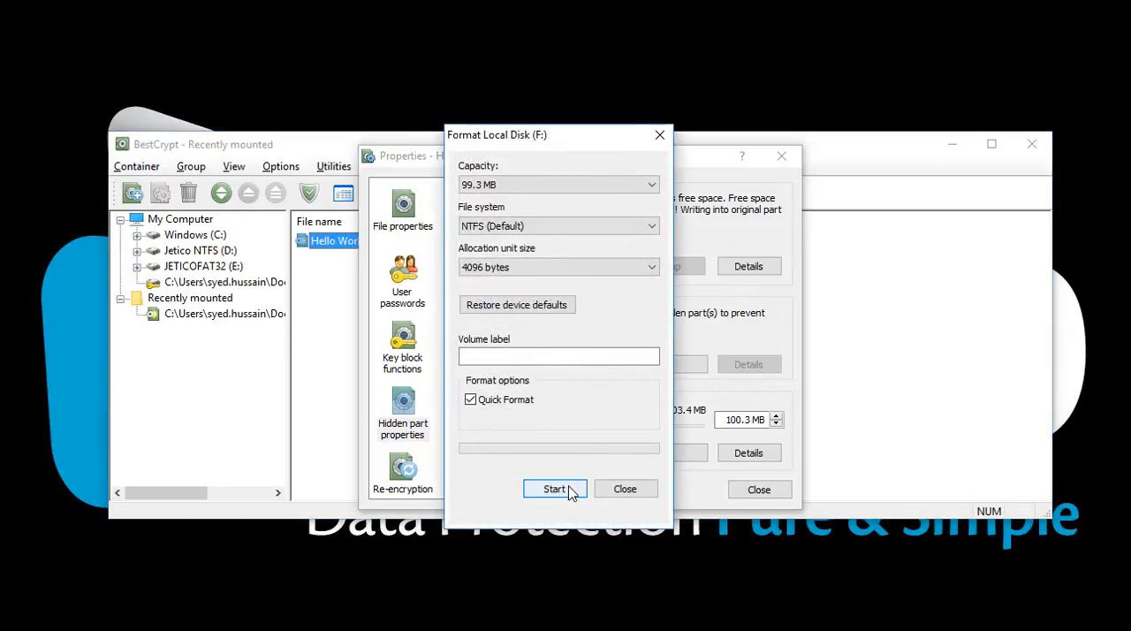
Step: Format the hidden part's 99.3 MB disk F: as NTFS and acknowledge the key block update
click(554, 489)
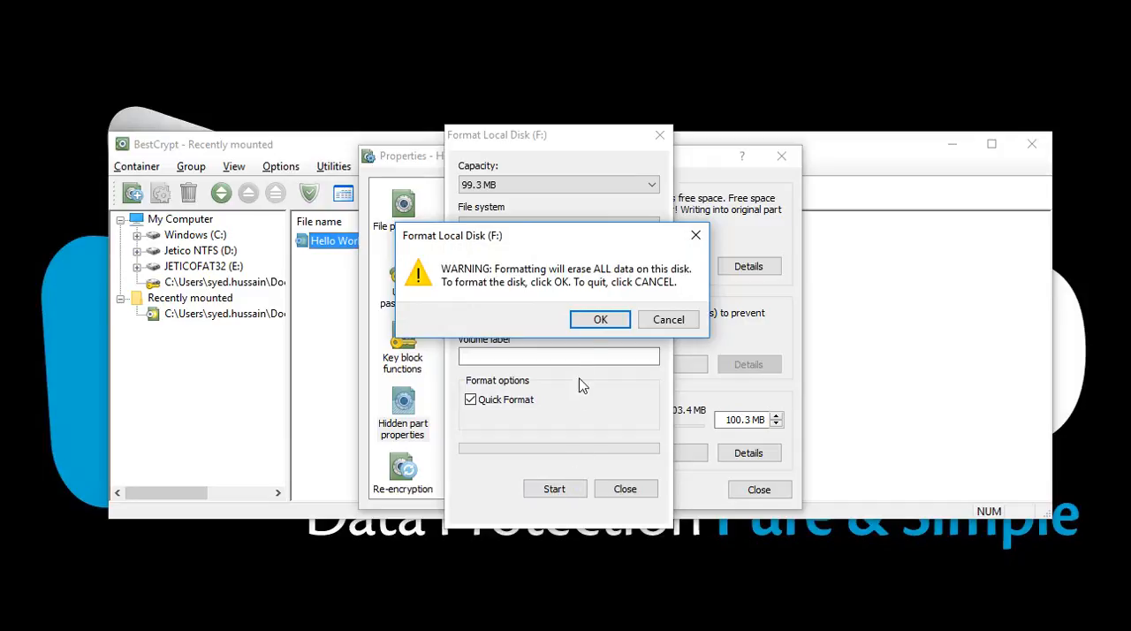
click(600, 319)
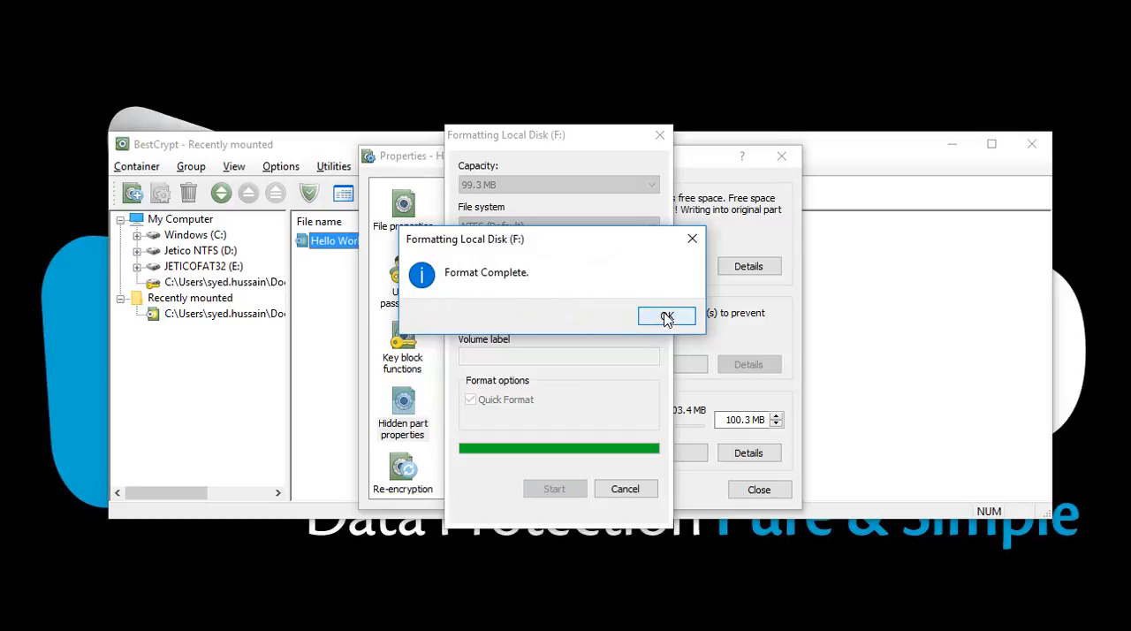
click(666, 317)
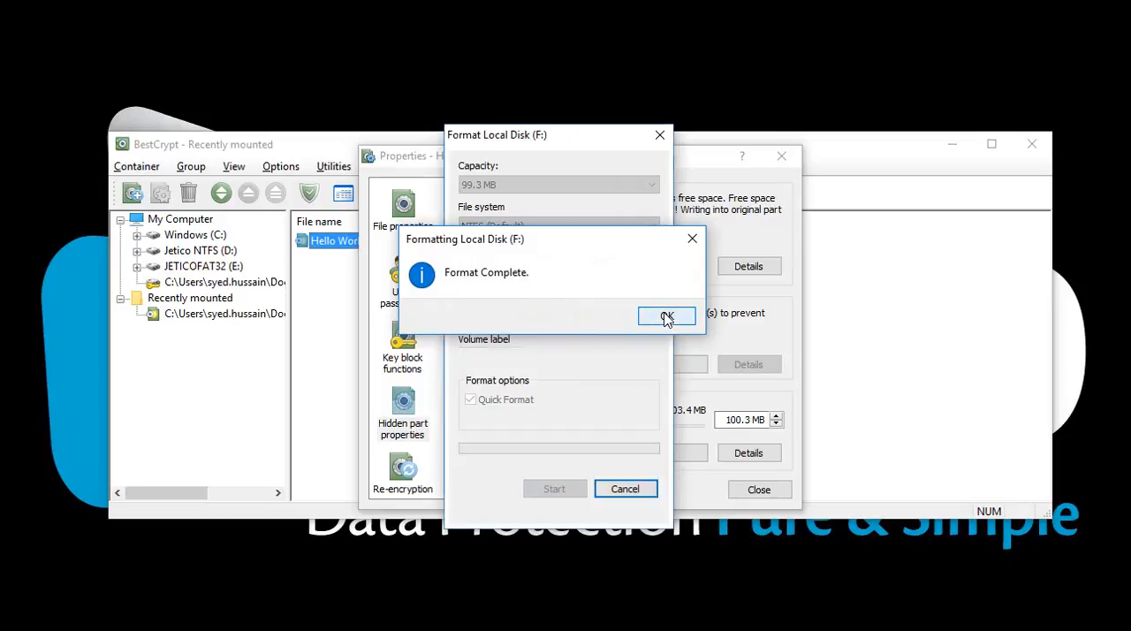
click(666, 316)
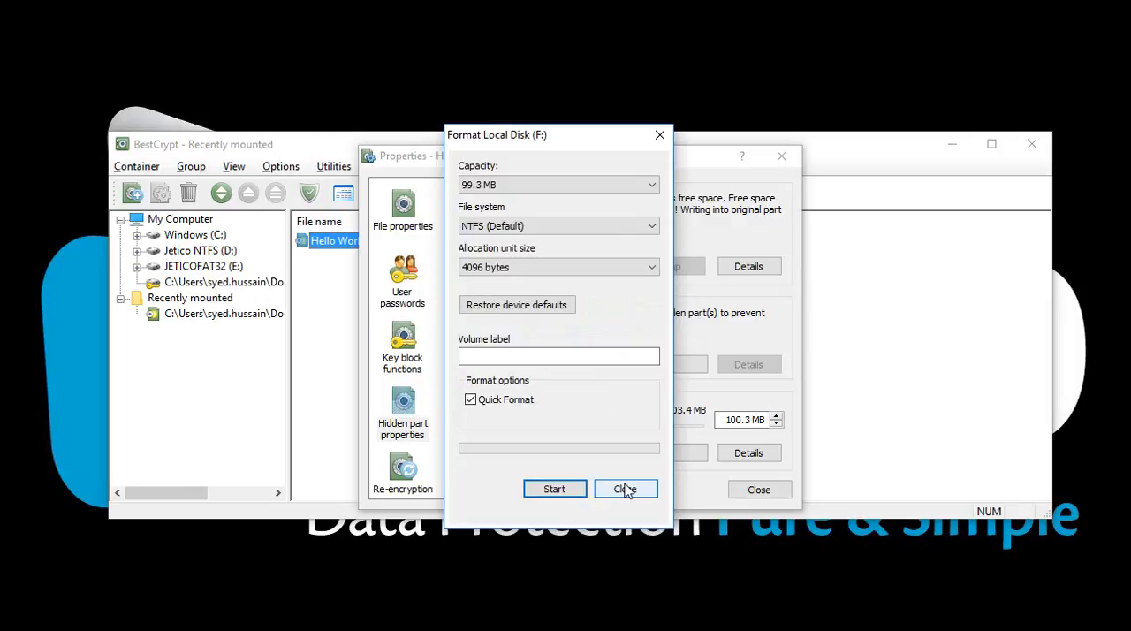
click(626, 489)
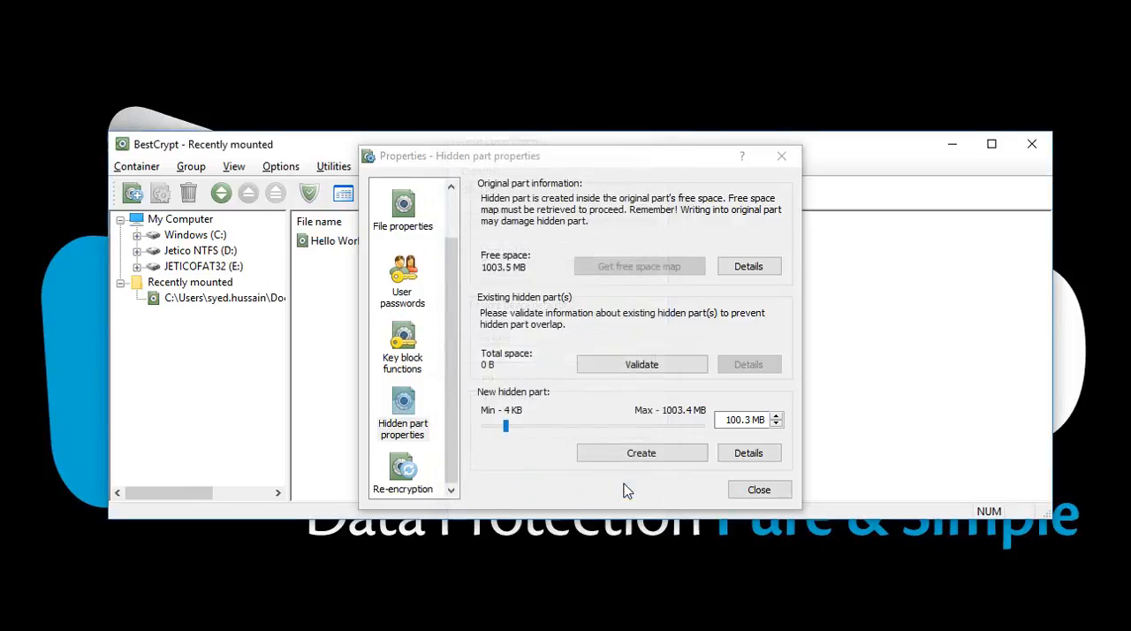
click(641, 452)
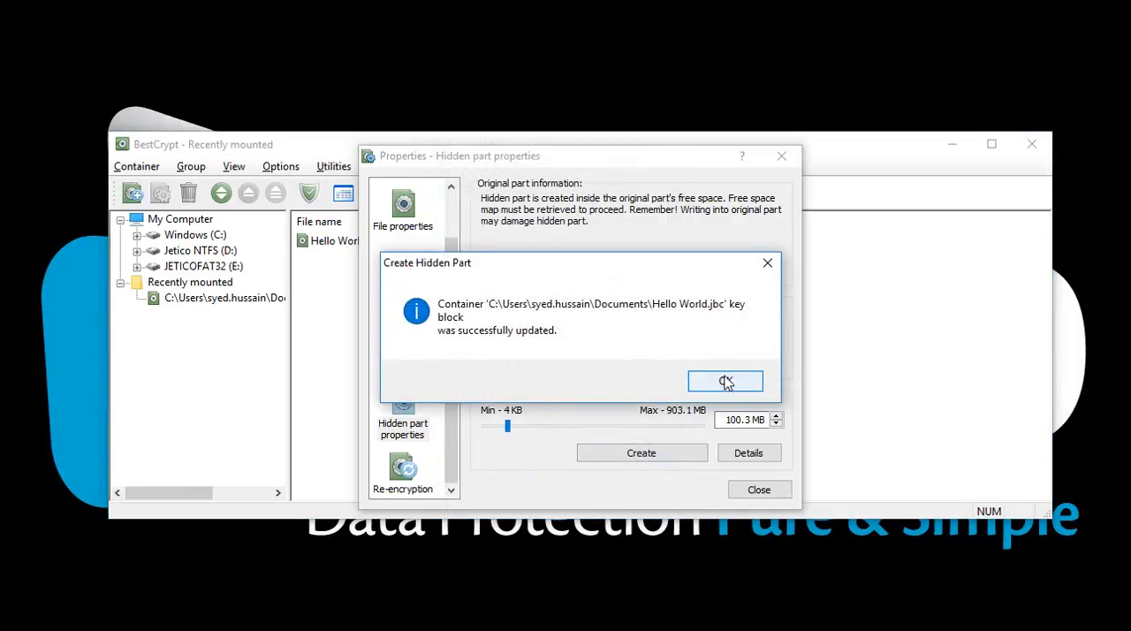
click(726, 381)
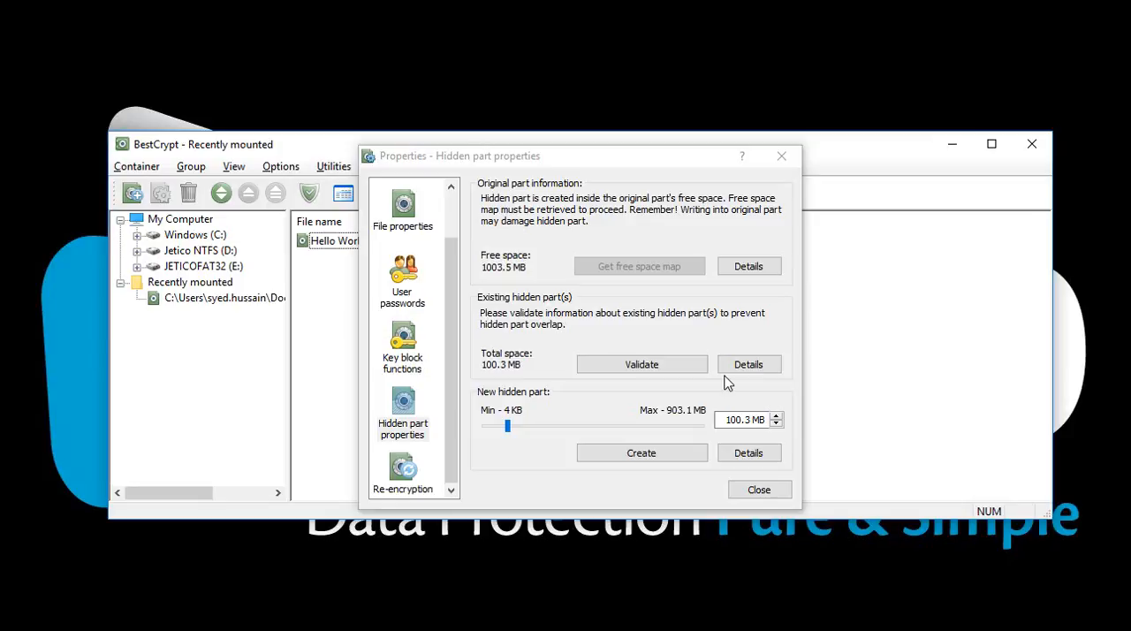
mouse_move(701, 383)
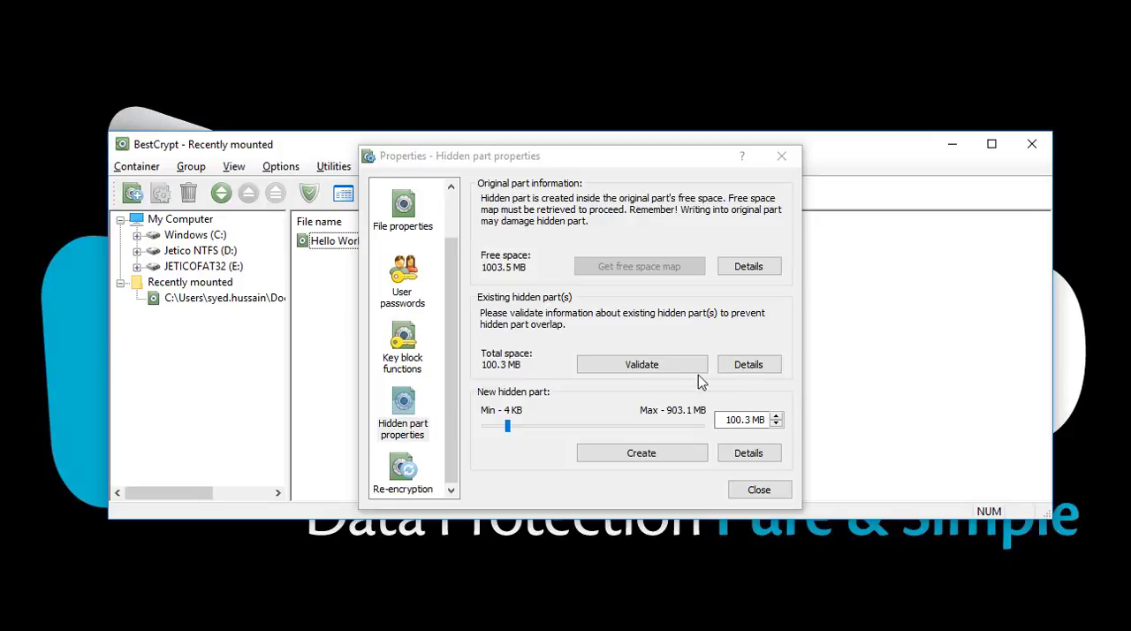
mouse_move(642, 364)
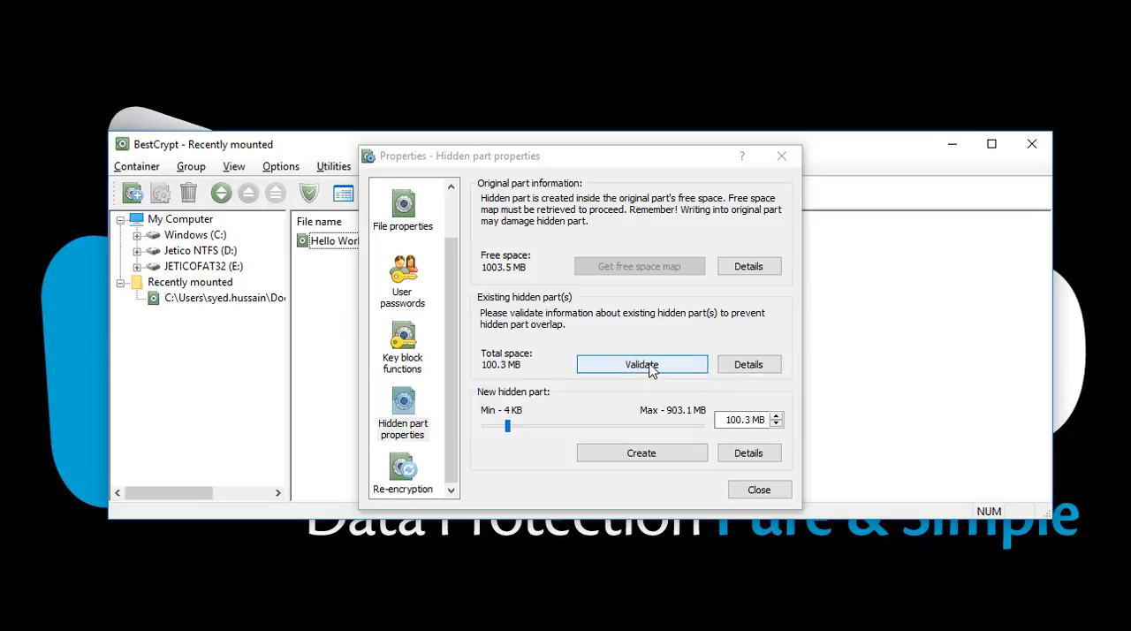
Step: Validate the existing hidden part with its password to prevent overlap
click(641, 365)
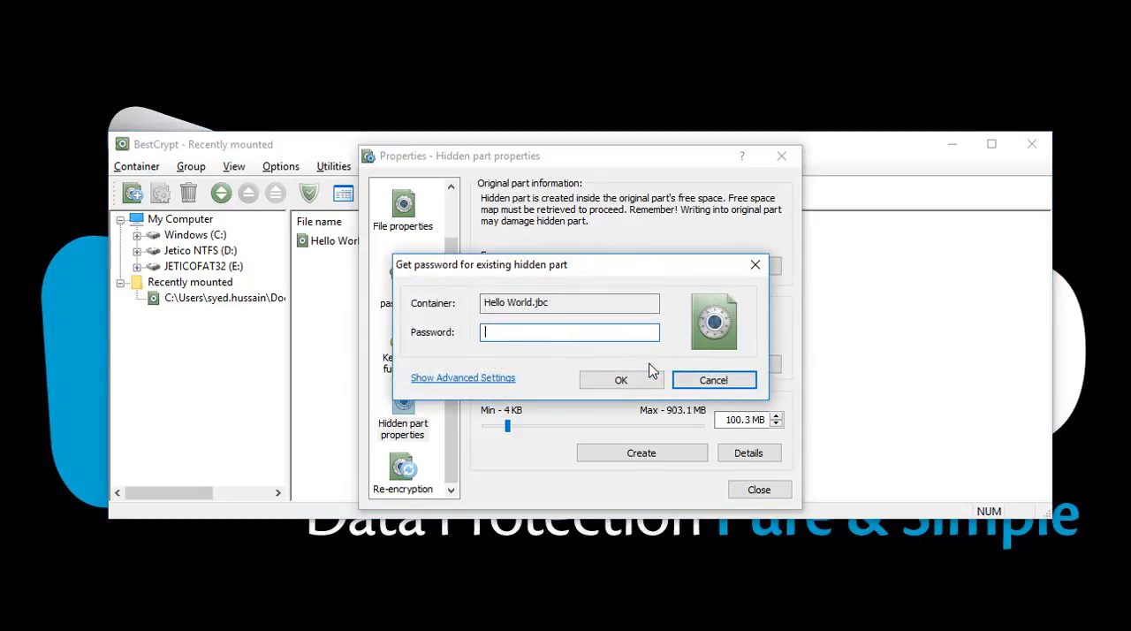
text(password)
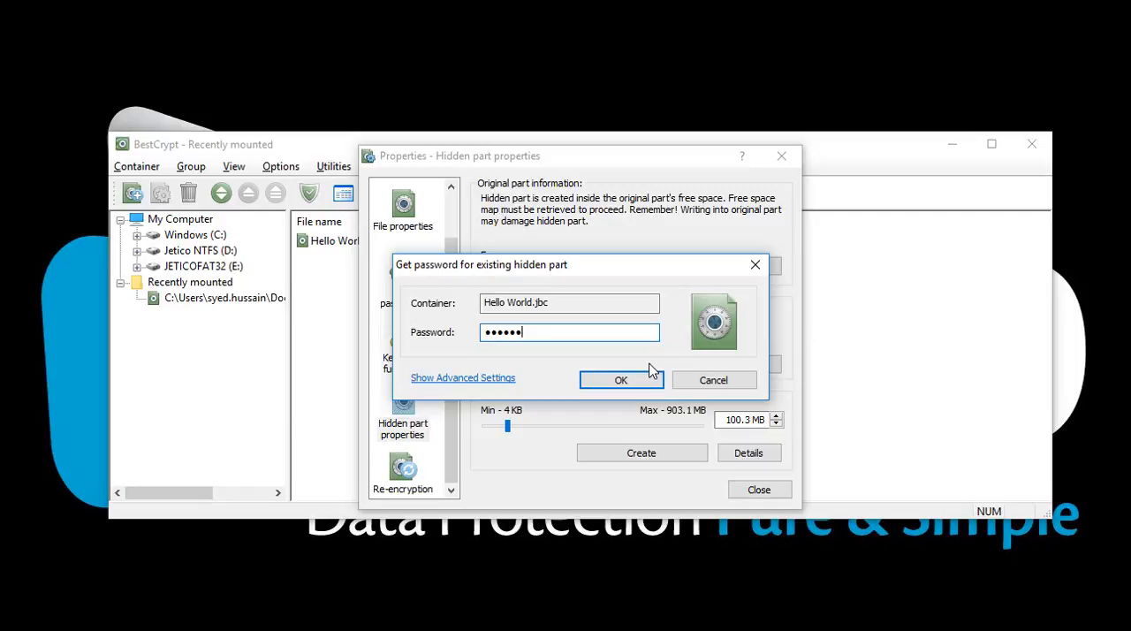
text(••••)
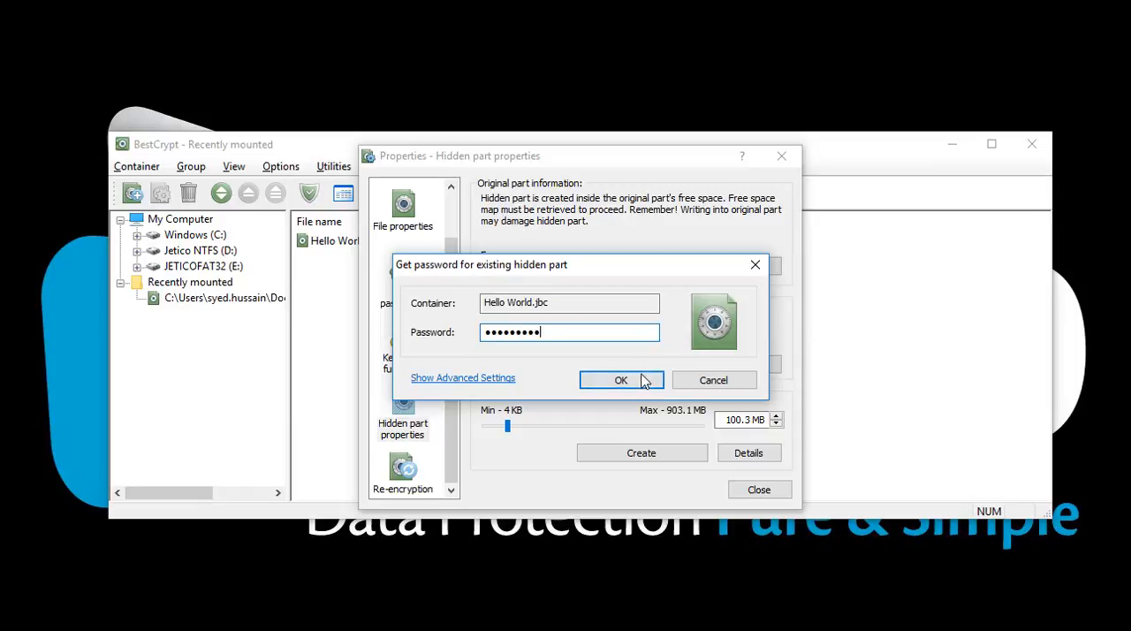
click(620, 380)
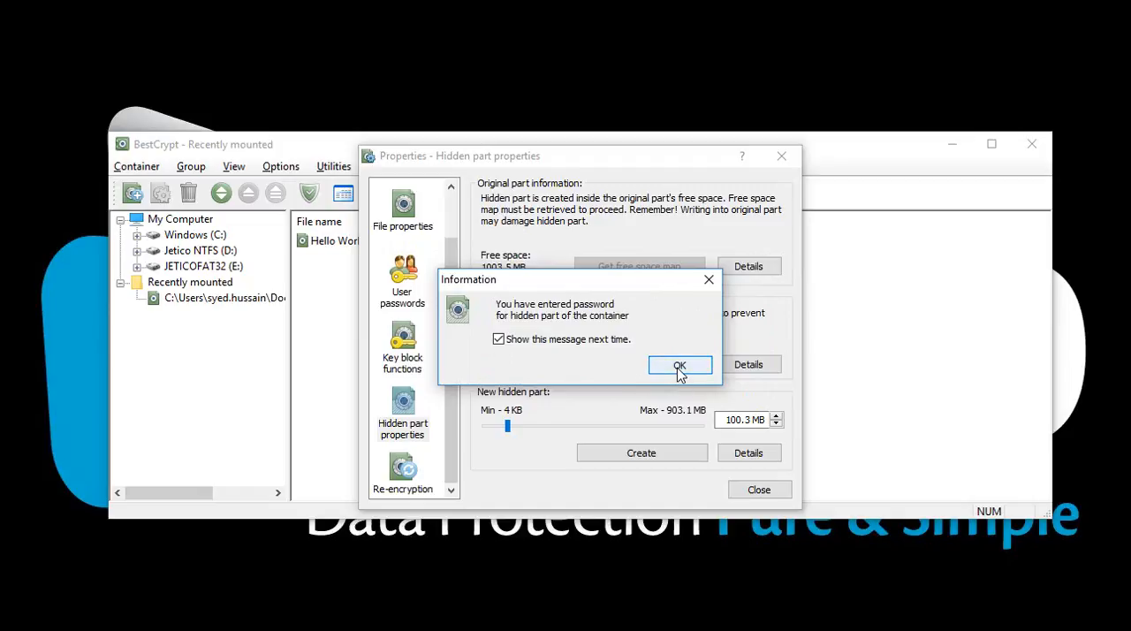
click(680, 365)
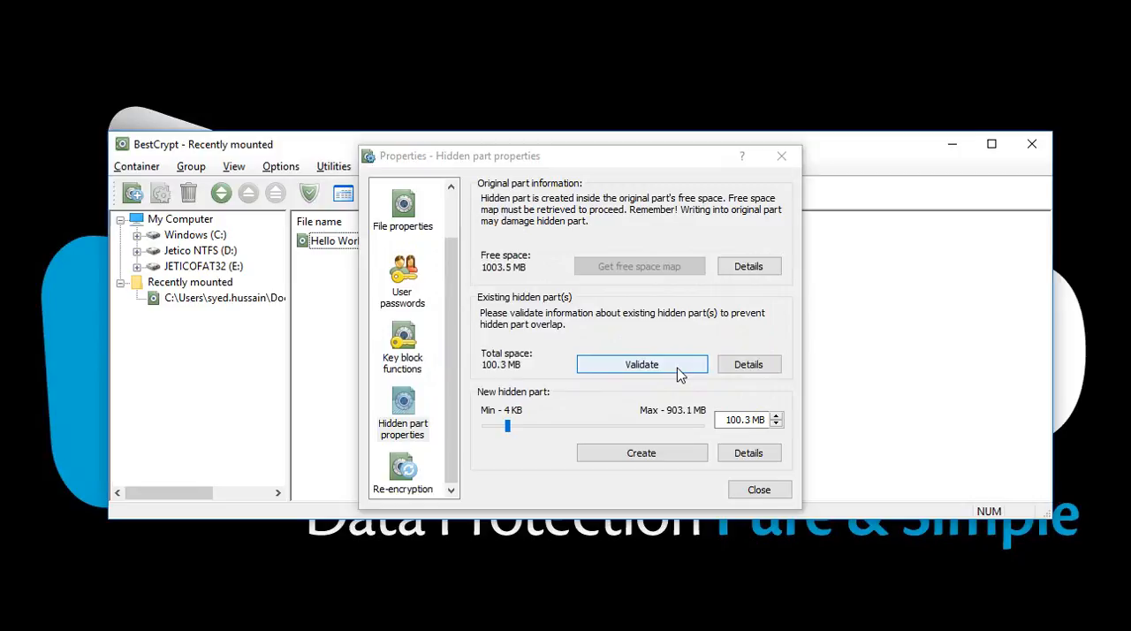
mouse_move(517, 433)
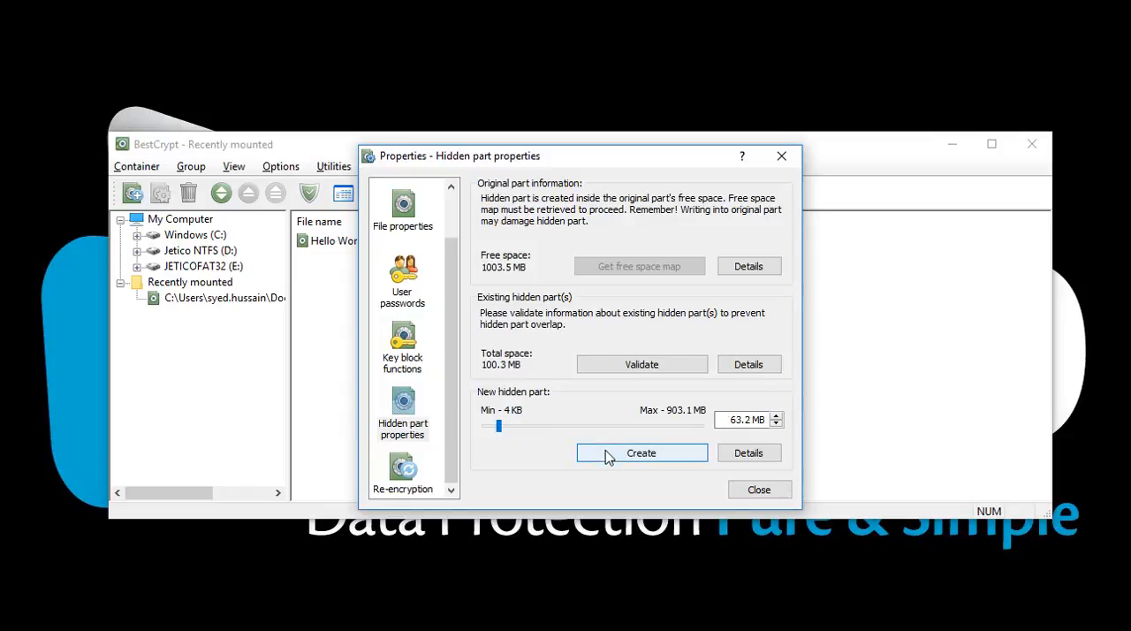
Step: Create a second 63.2 MB hidden part protected with a password
click(641, 452)
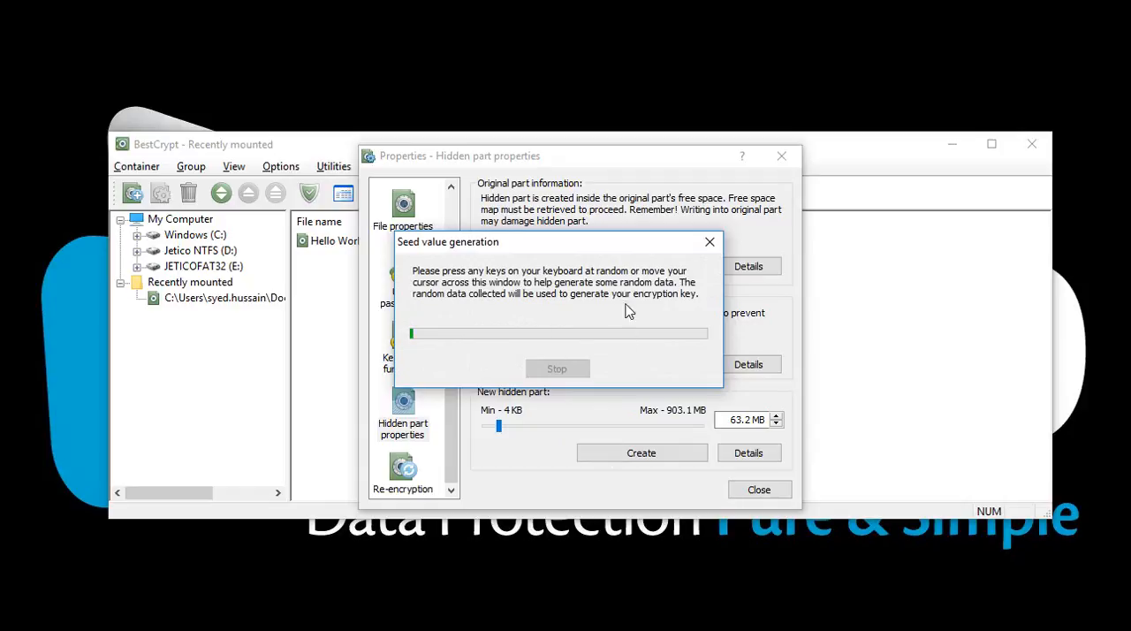
mouse_move(568, 319)
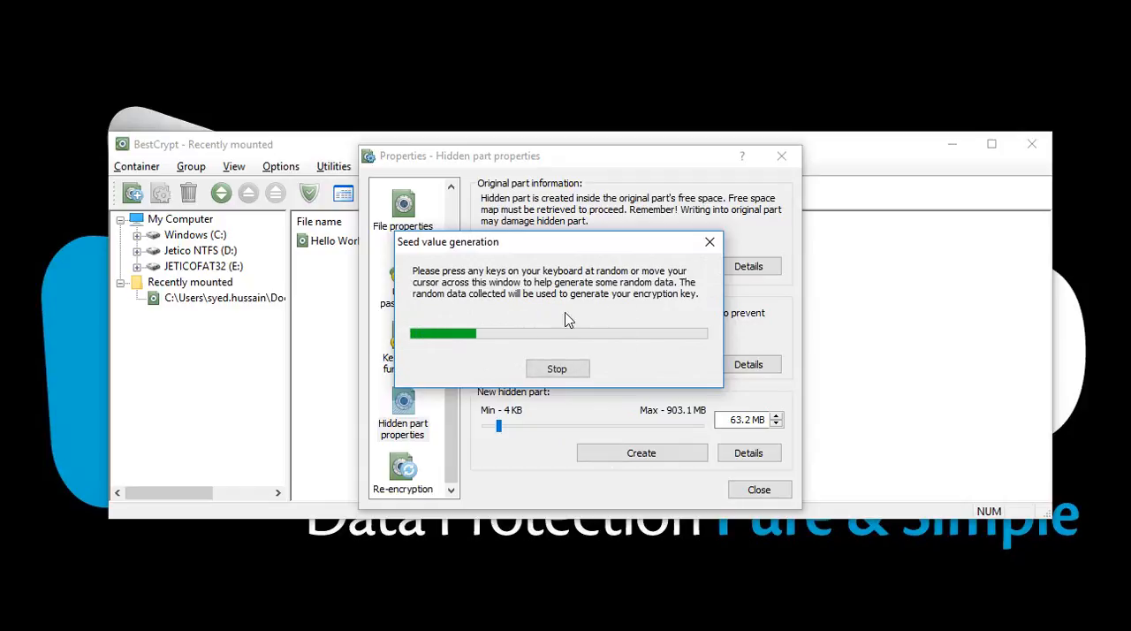
mouse_move(526, 314)
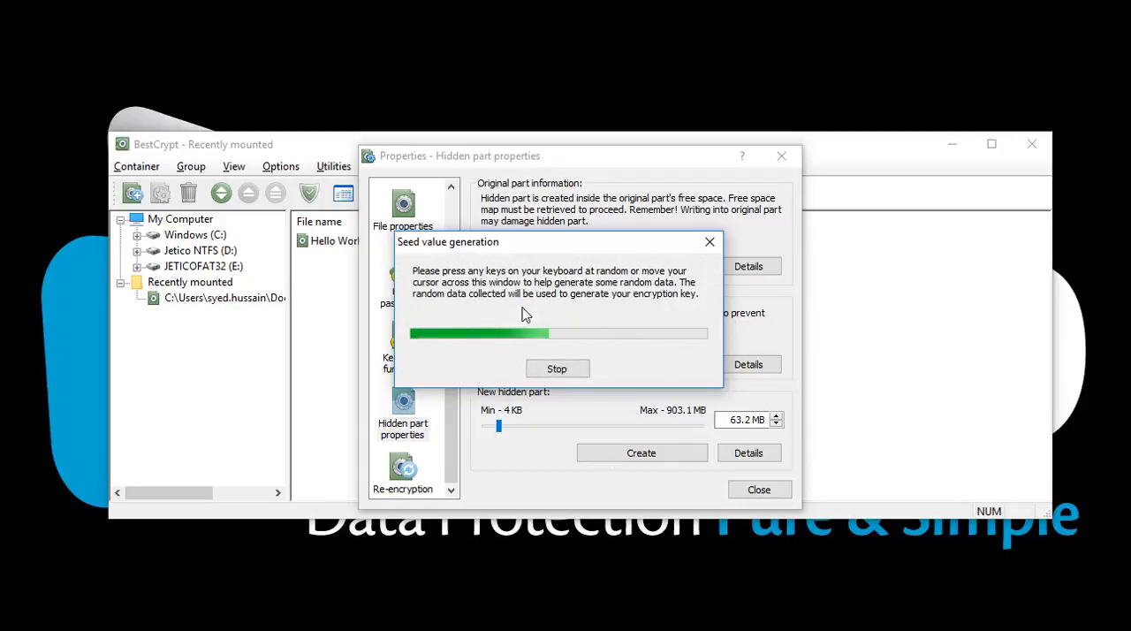
mouse_move(601, 293)
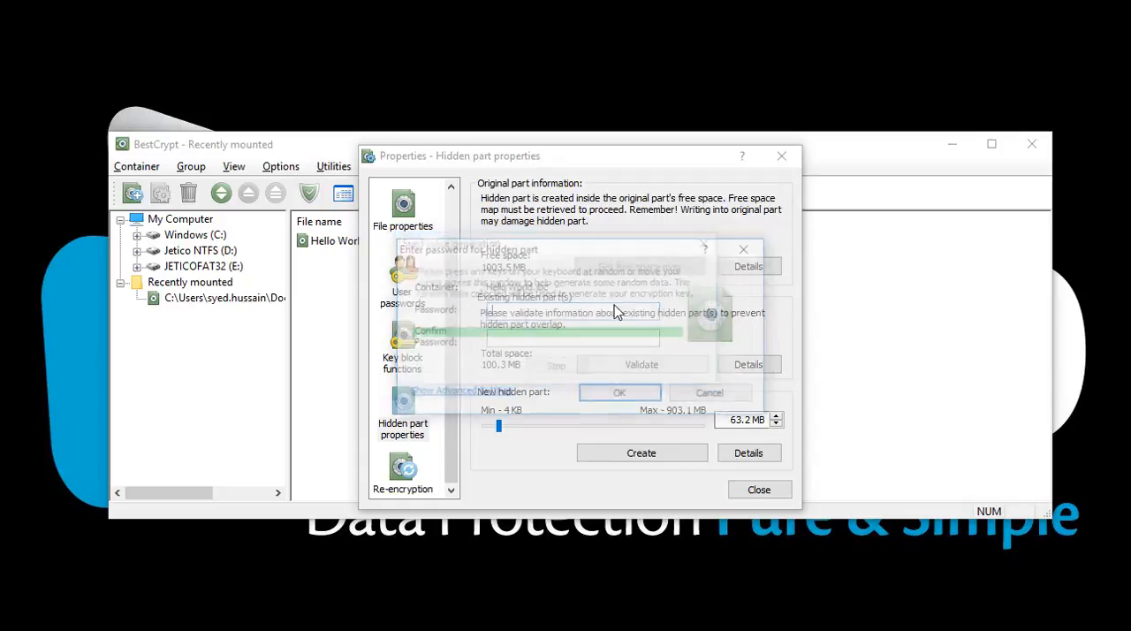
text(•)
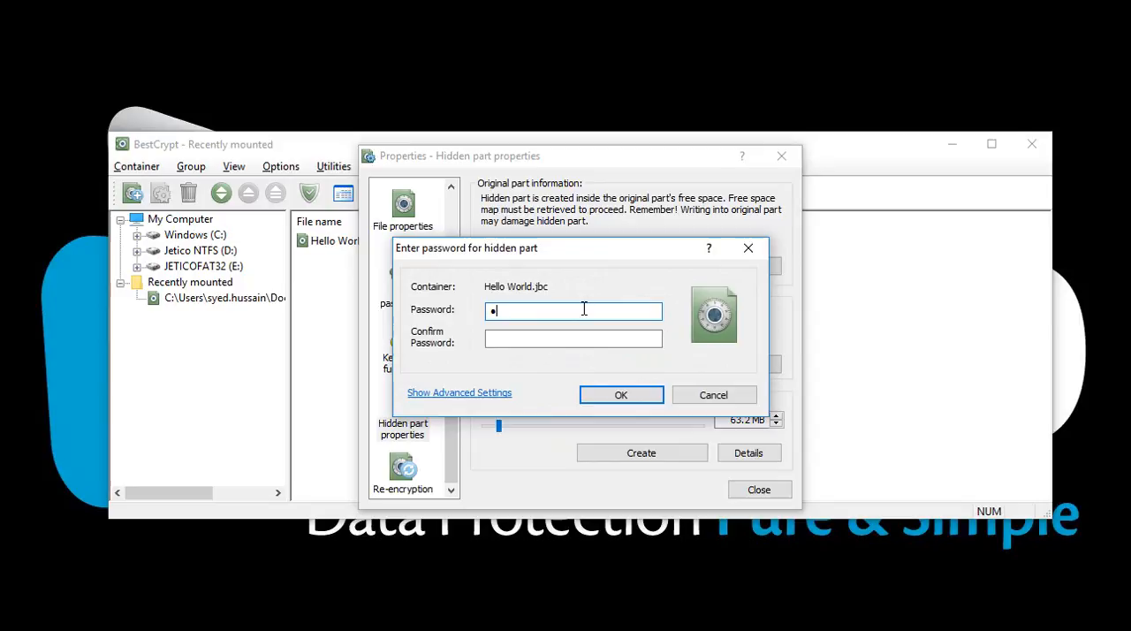
text(password)
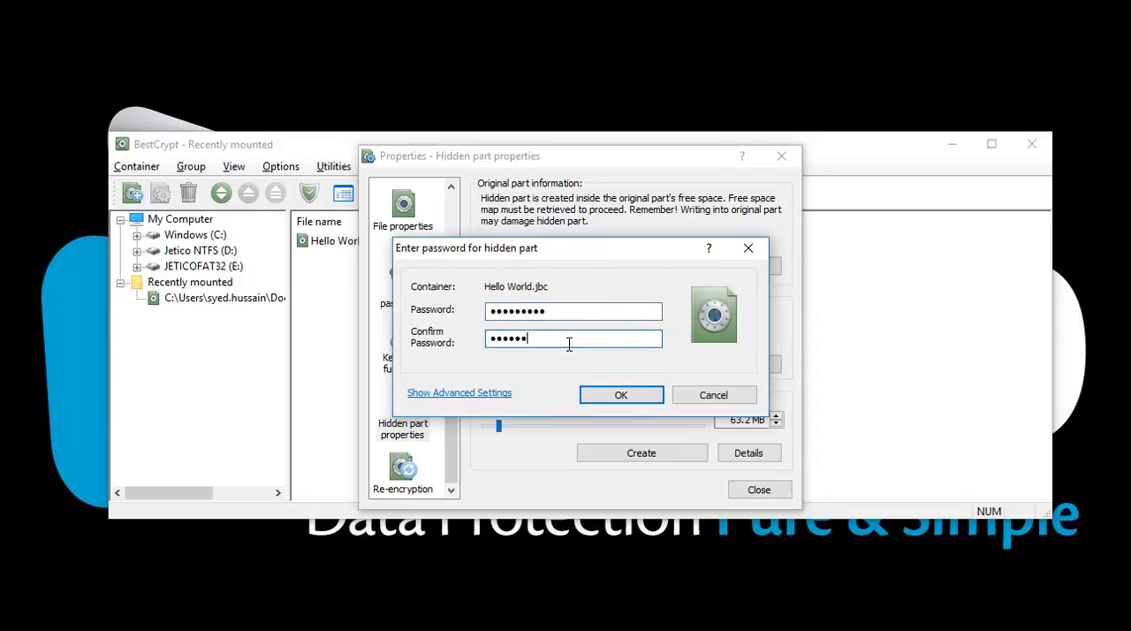
text(••)
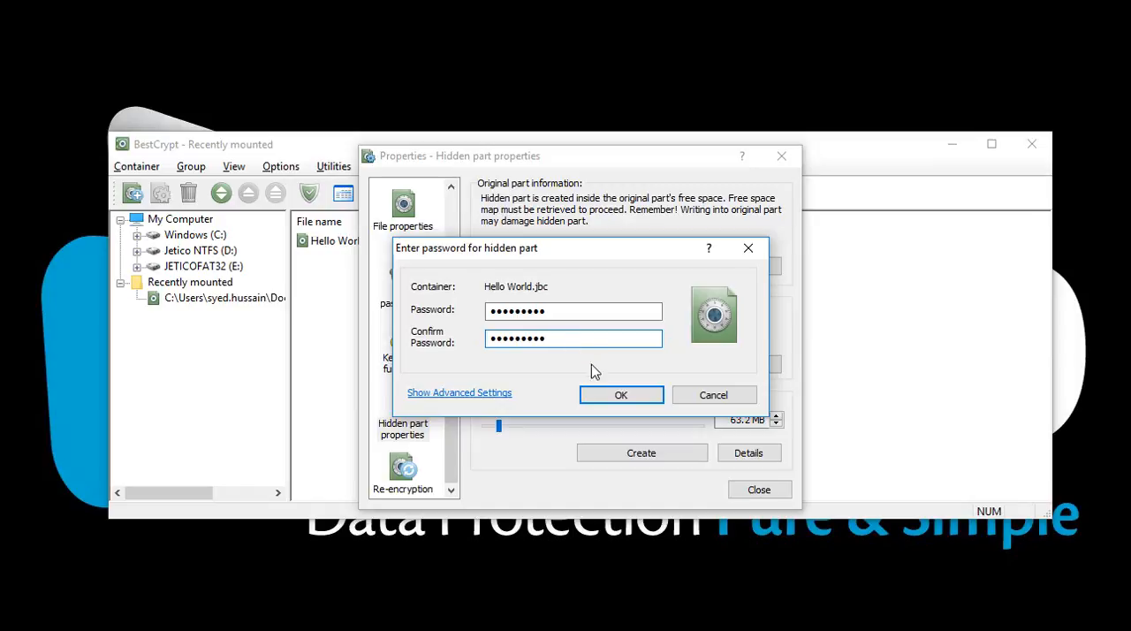
click(620, 395)
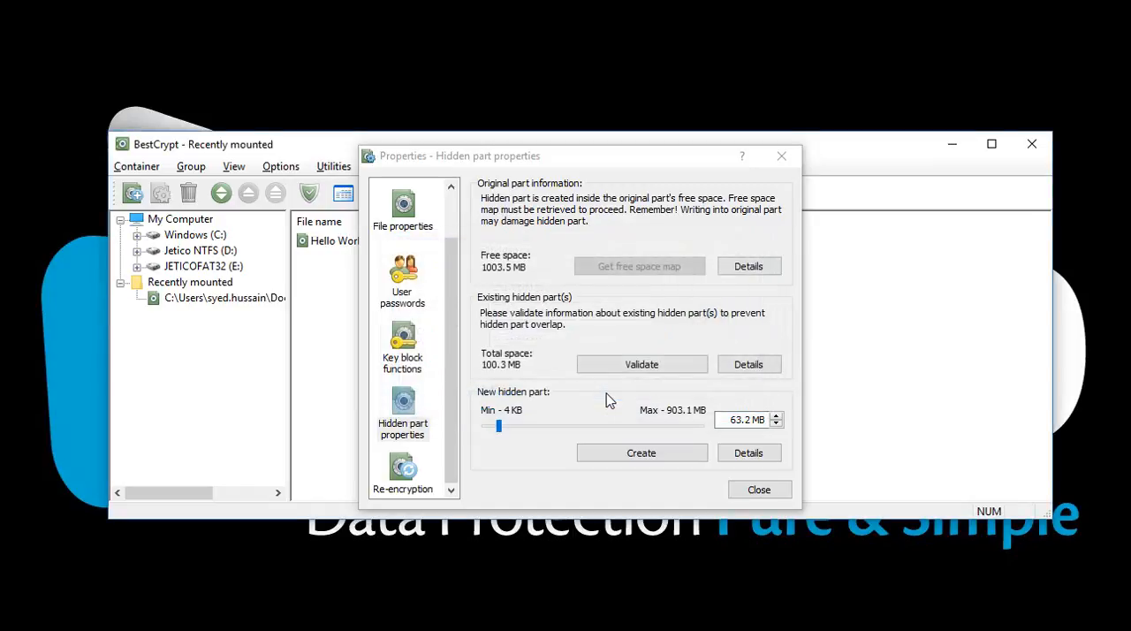
click(640, 453)
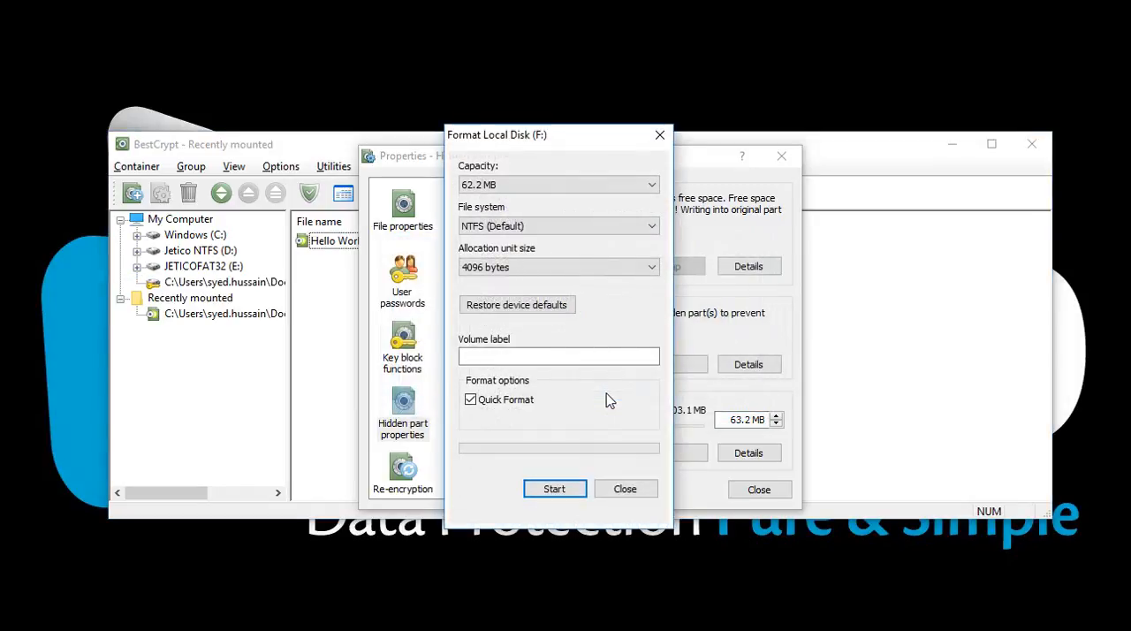
mouse_move(554, 488)
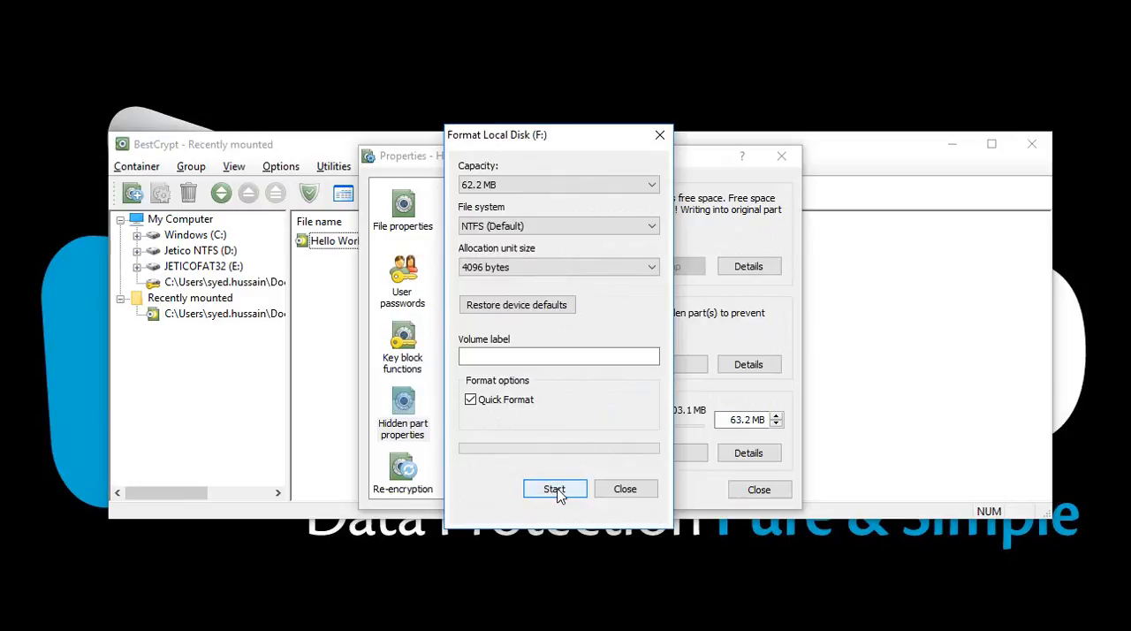
Step: Quick-format the second hidden part's drive F: as NTFS, bringing existing hidden space to 163.6 MB
click(554, 489)
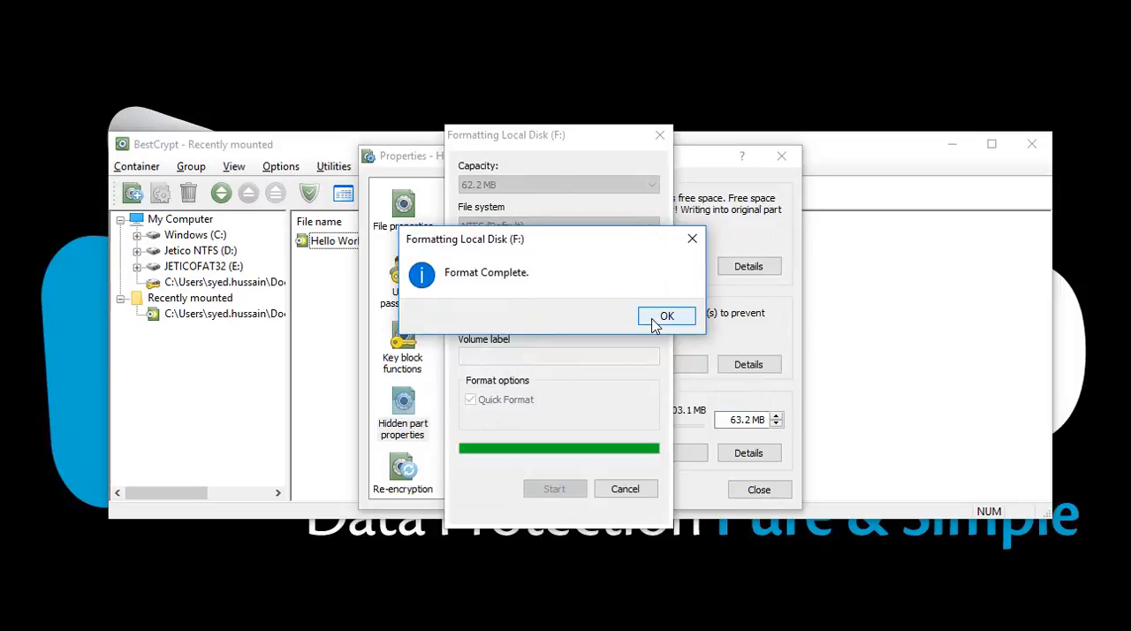
click(668, 316)
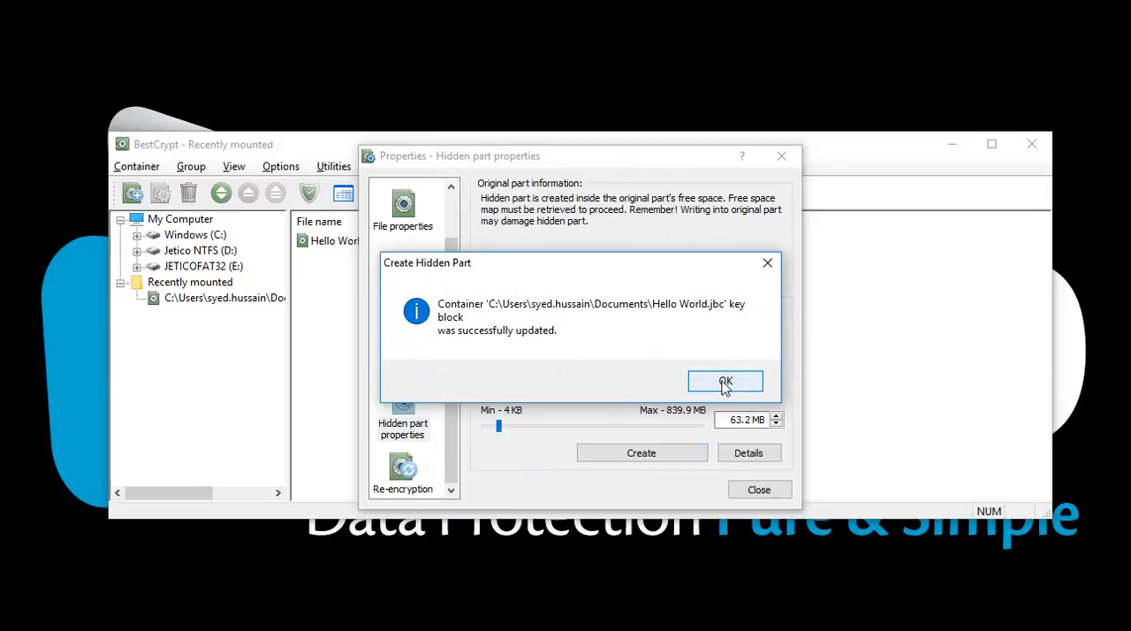
click(724, 381)
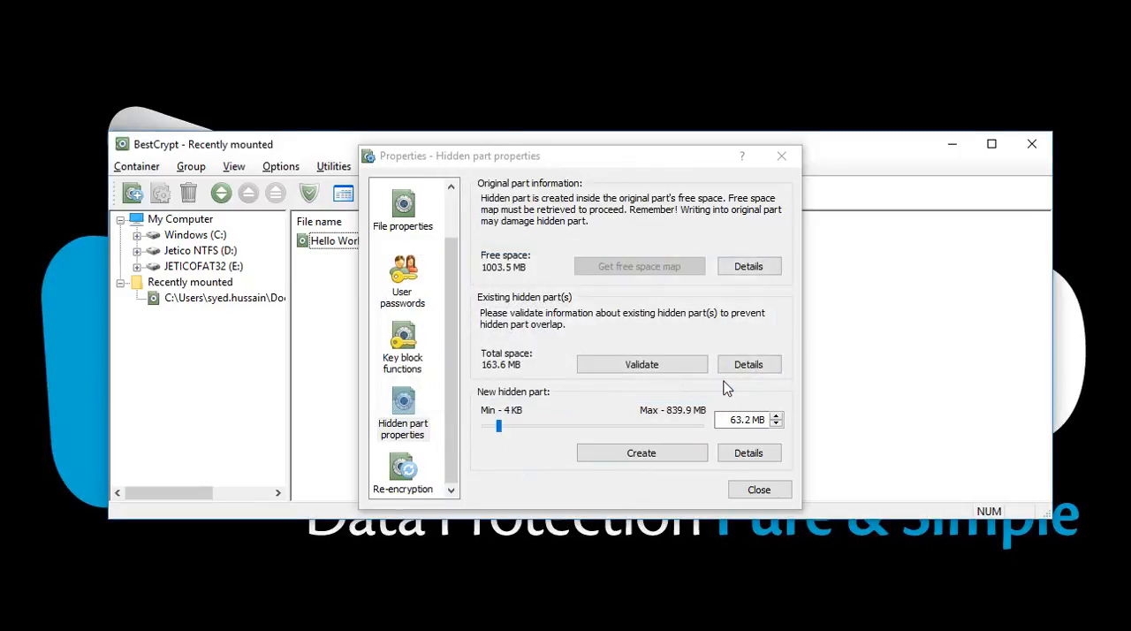
mouse_move(759, 490)
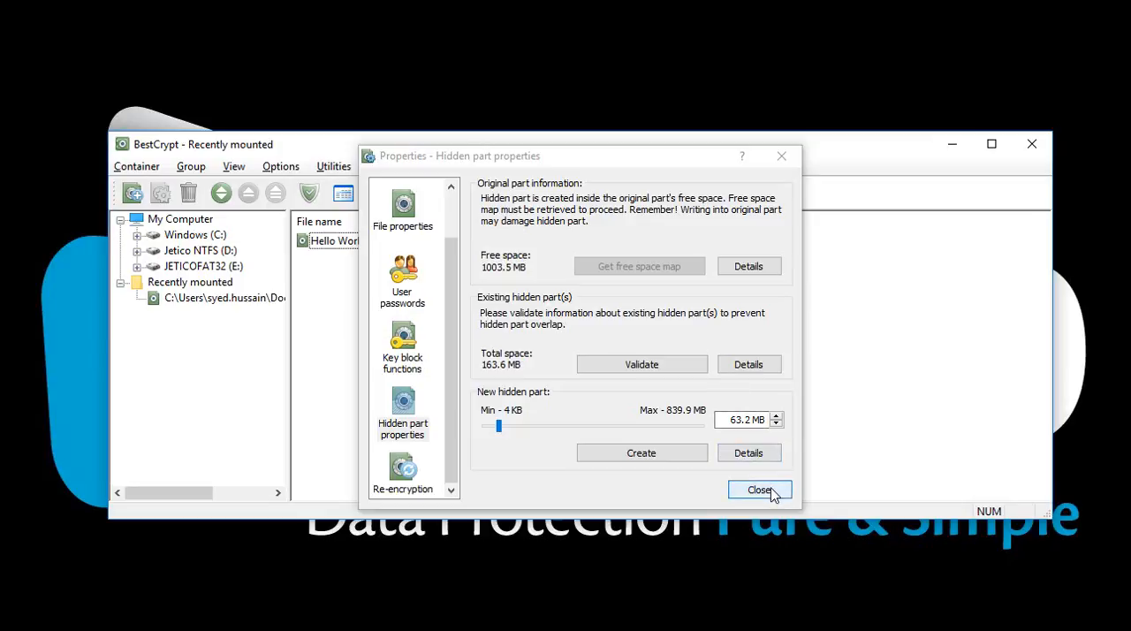
Step: Close Properties and mount Hello World.jbc with the hidden part's password as drive F:
click(758, 490)
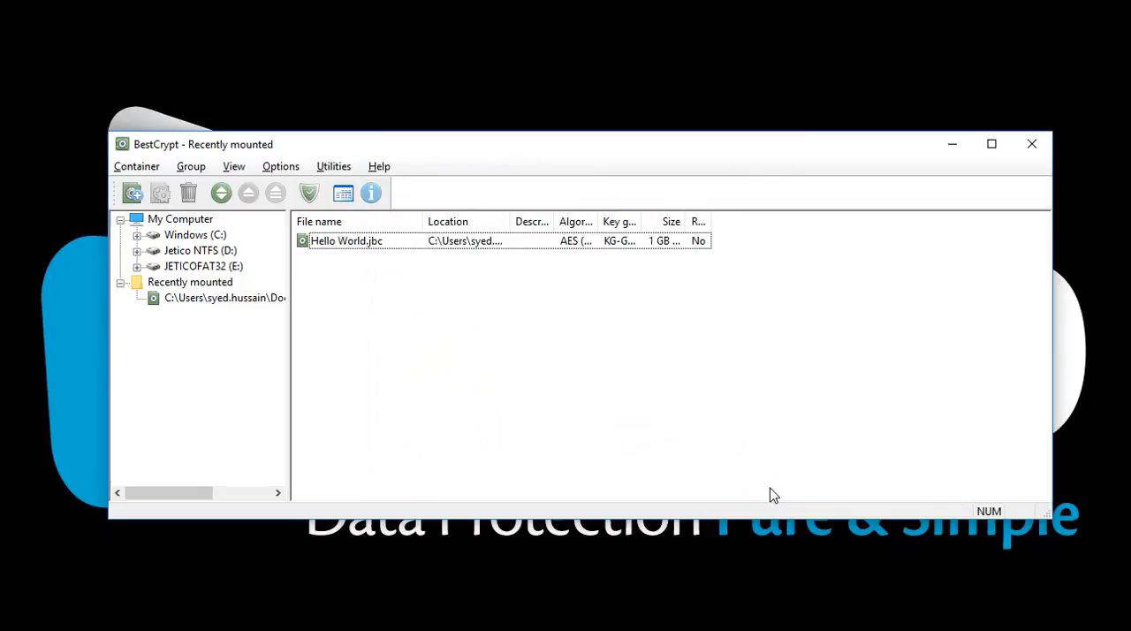
mouse_move(342, 257)
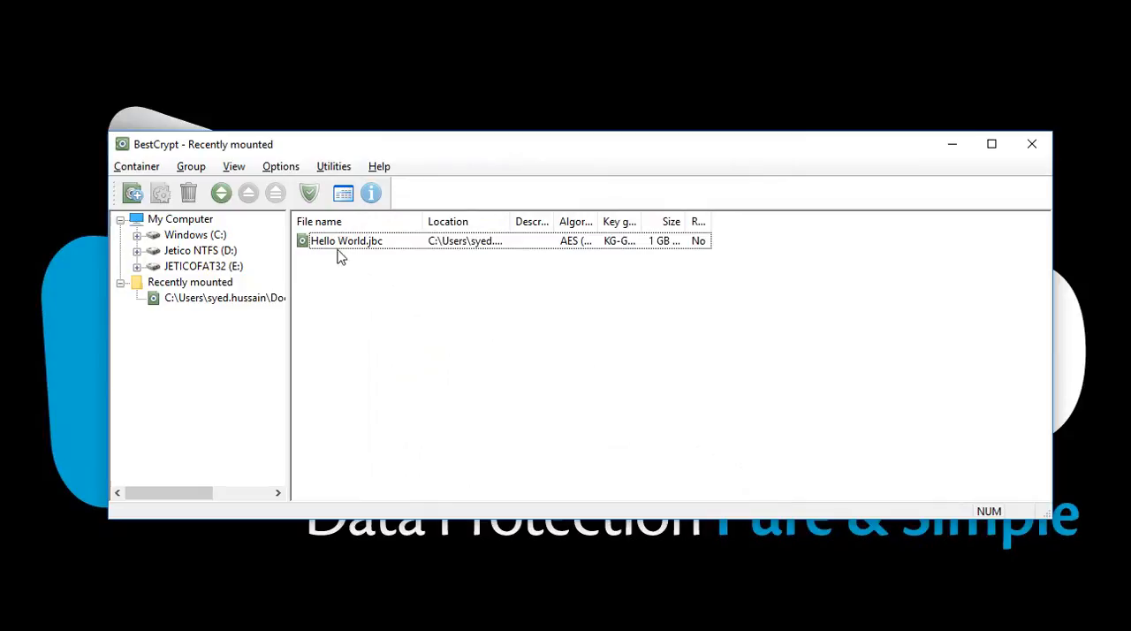
click(345, 240)
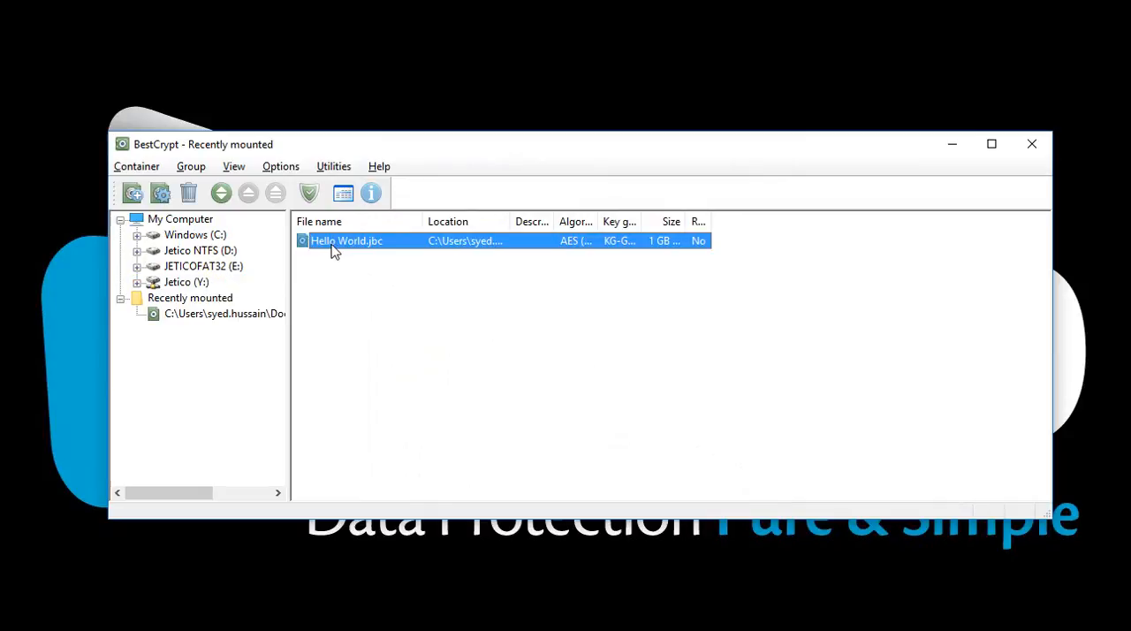
double_click(346, 240)
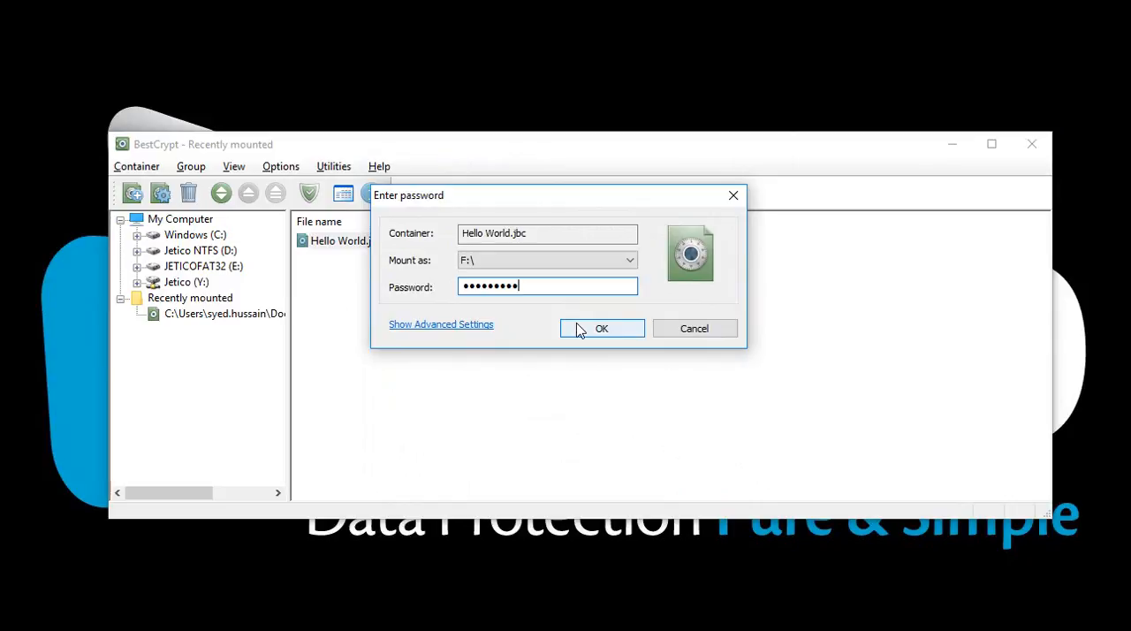
click(602, 328)
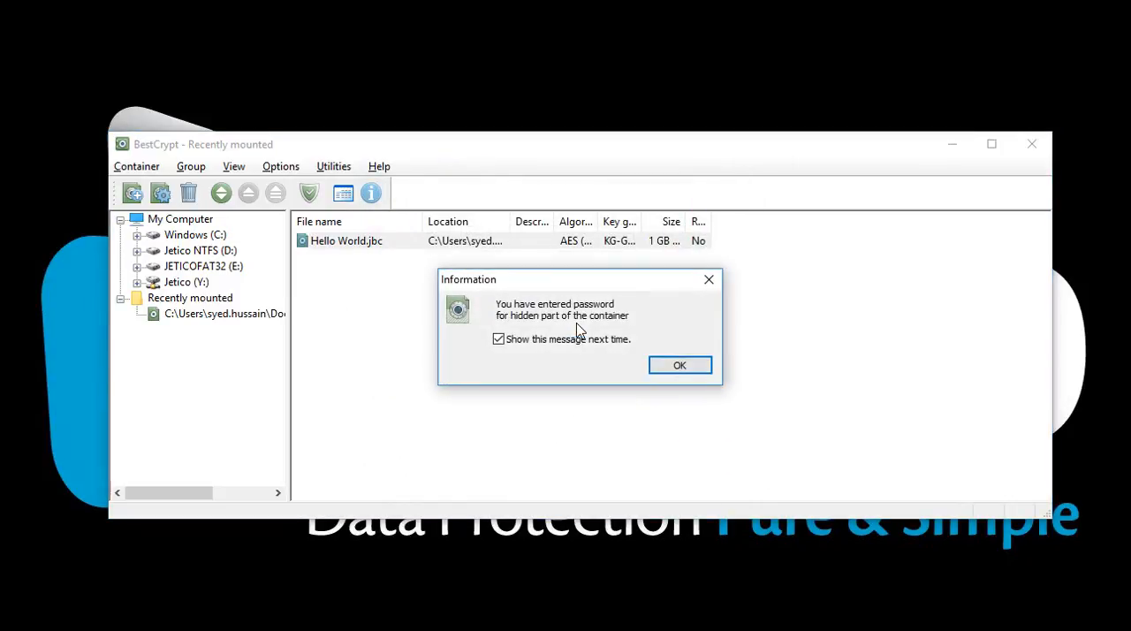
mouse_move(680, 365)
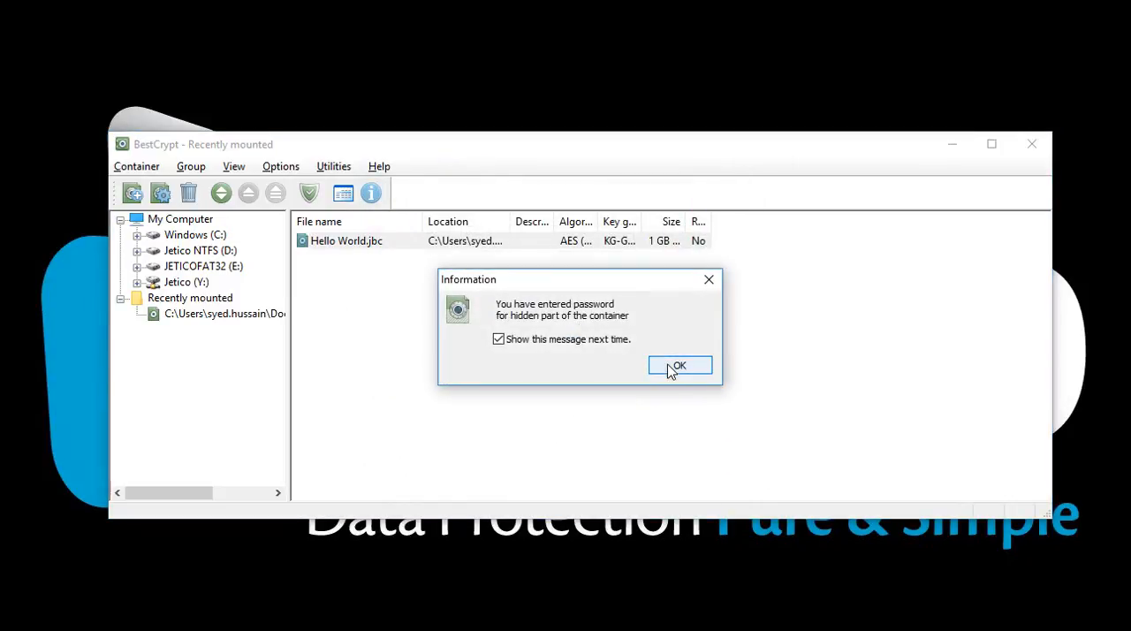
click(679, 366)
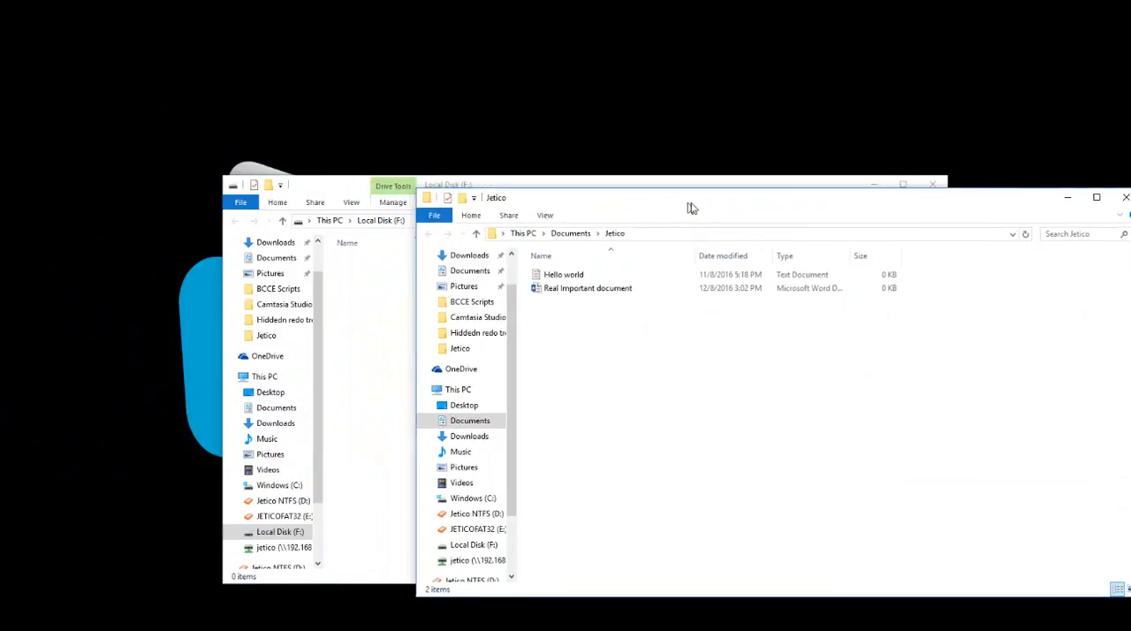
Step: Copy 'Real Important document' from the Jetico folder into the hidden drive F:
click(587, 288)
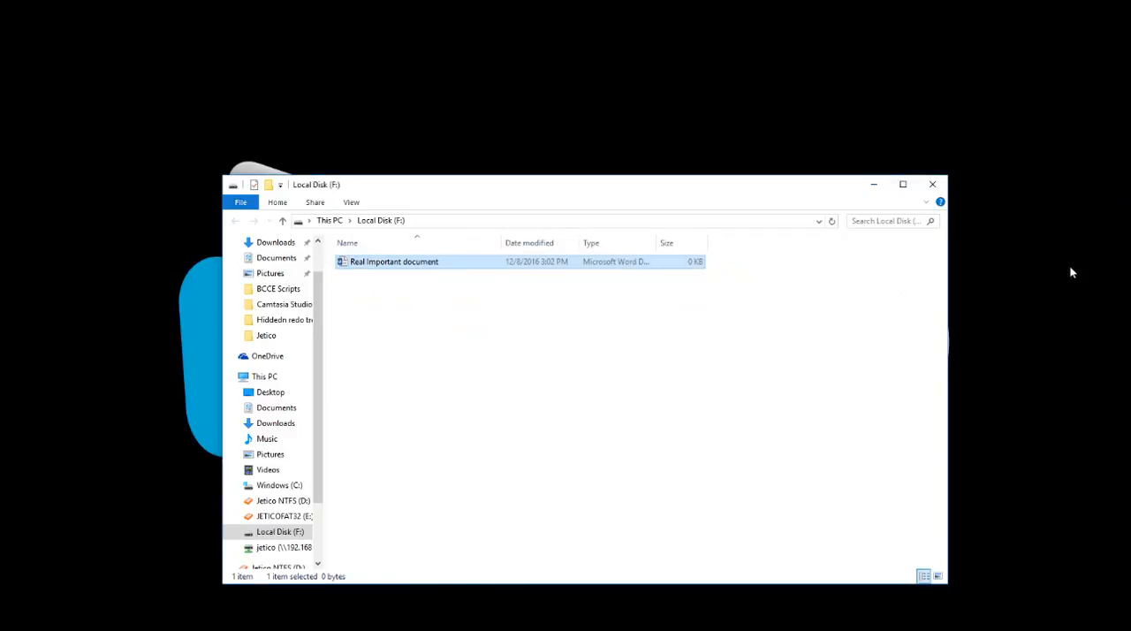
mouse_move(613, 309)
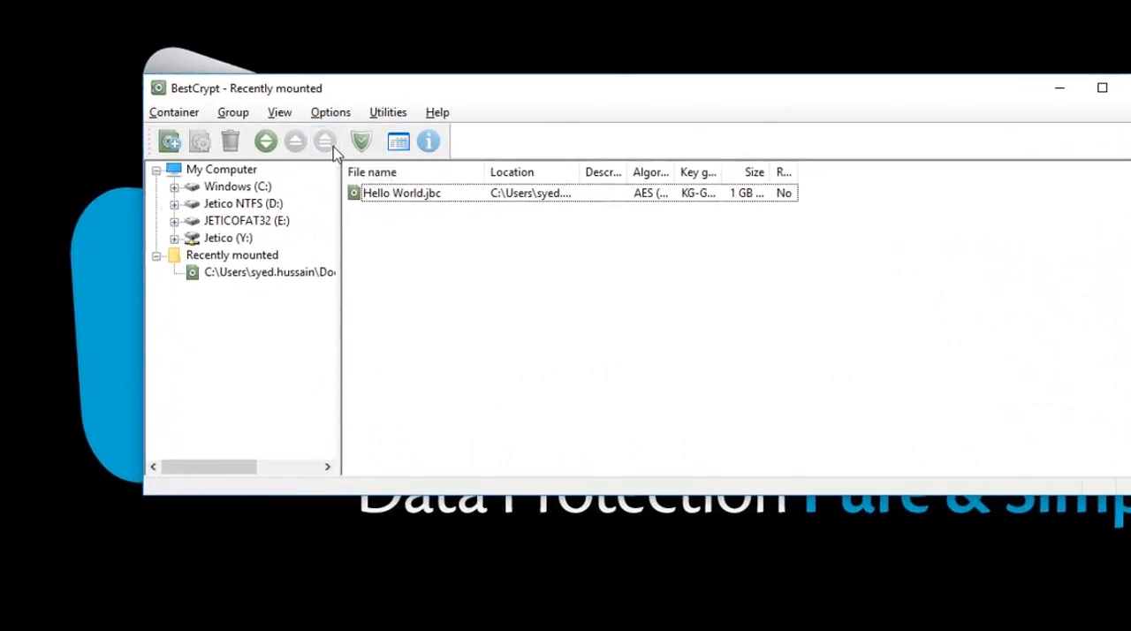
mouse_move(433, 205)
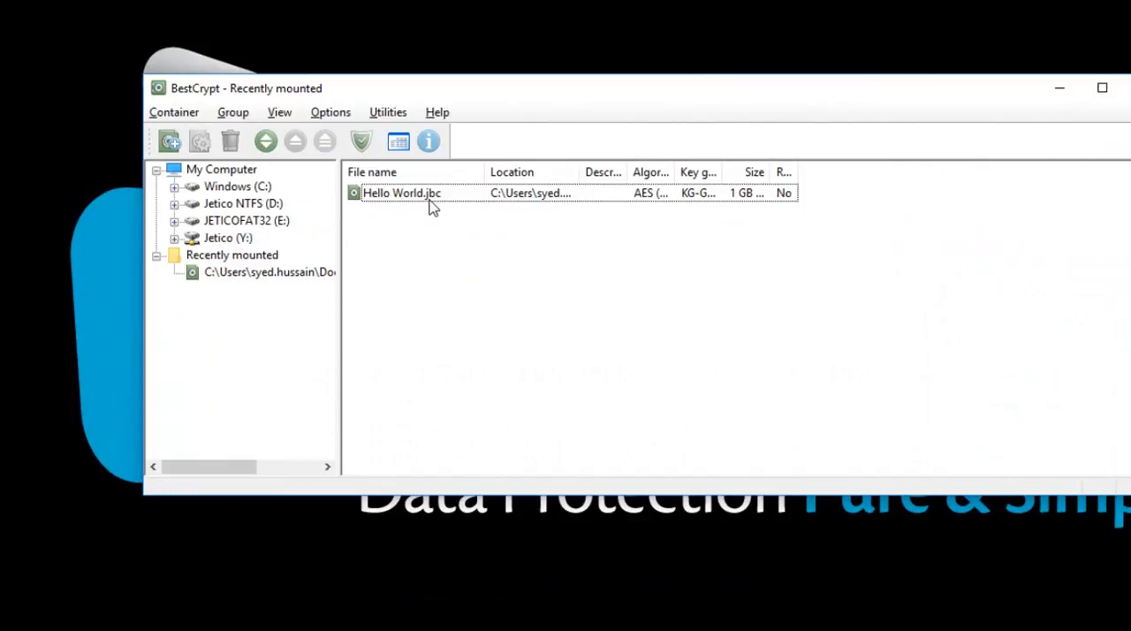
Step: Mount Hello World.jbc with the visible part's password, showing Document, Hello world and Image on F:
click(401, 192)
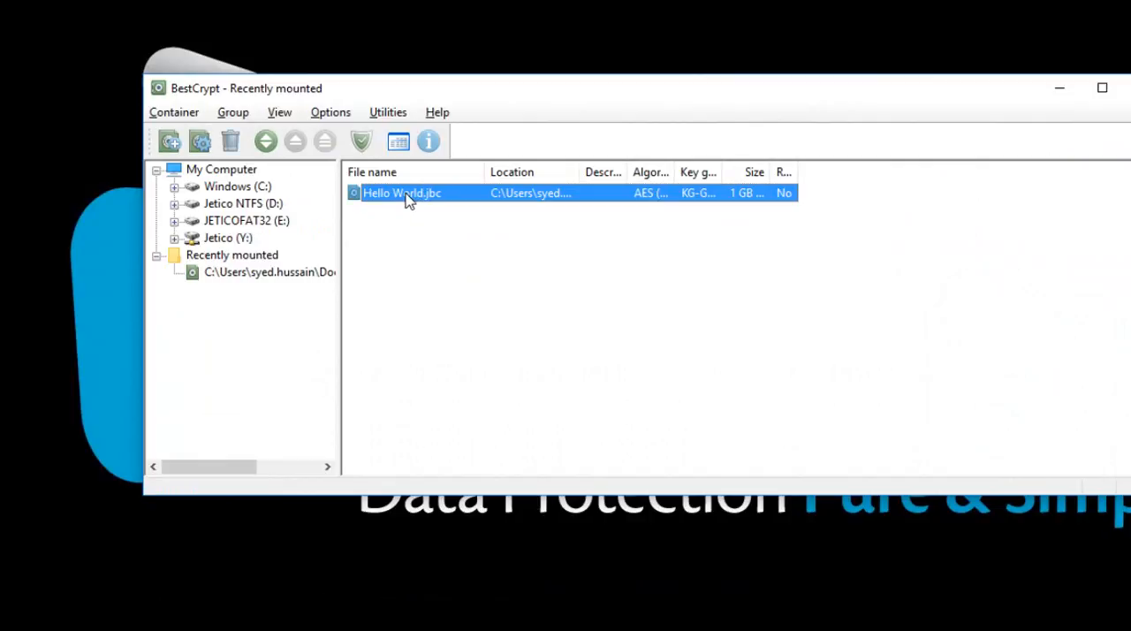
right_click(402, 193)
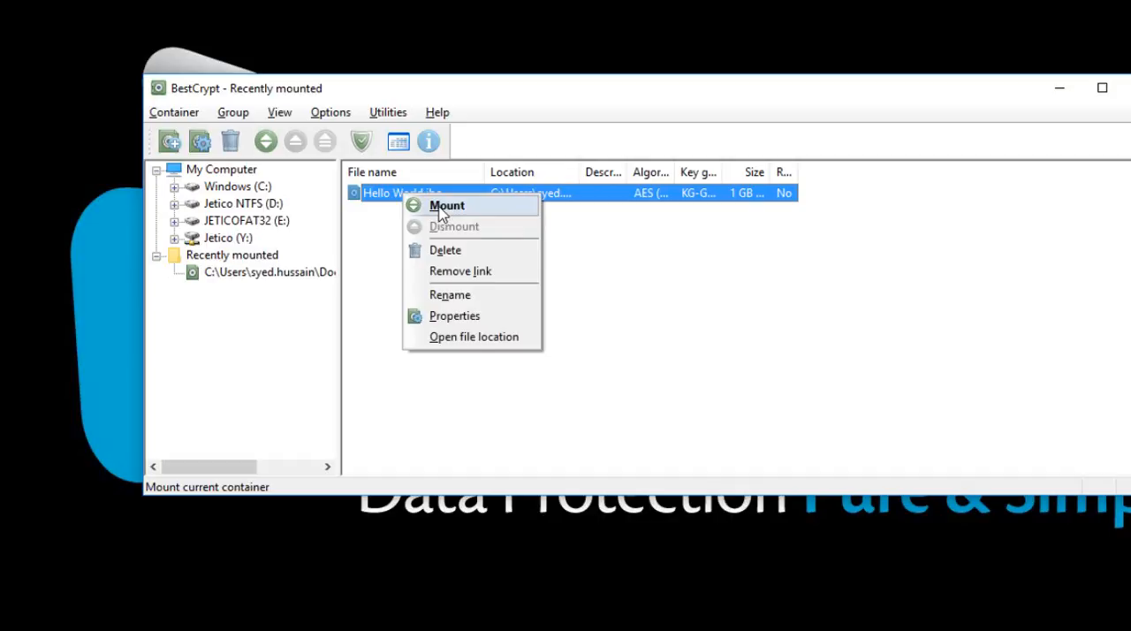
click(446, 205)
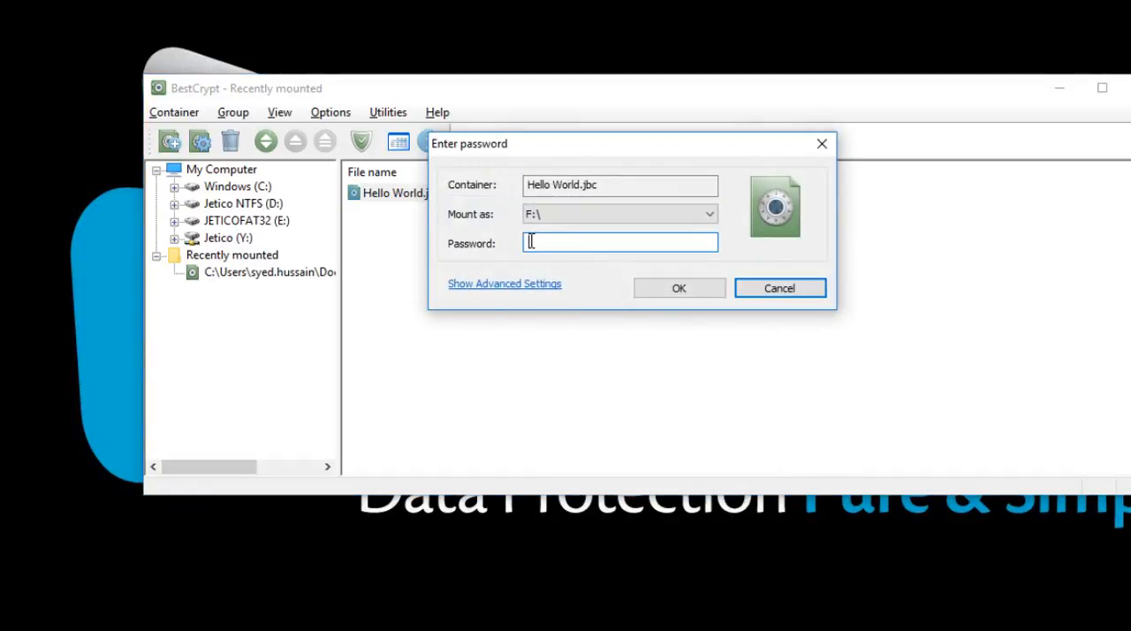
text(password)
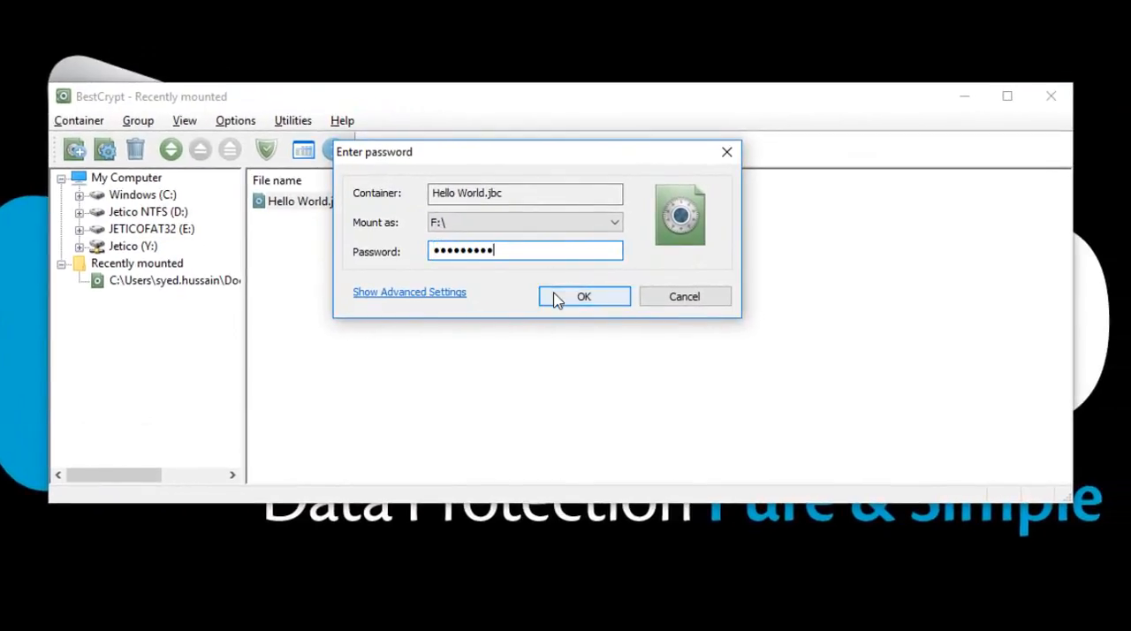
click(583, 296)
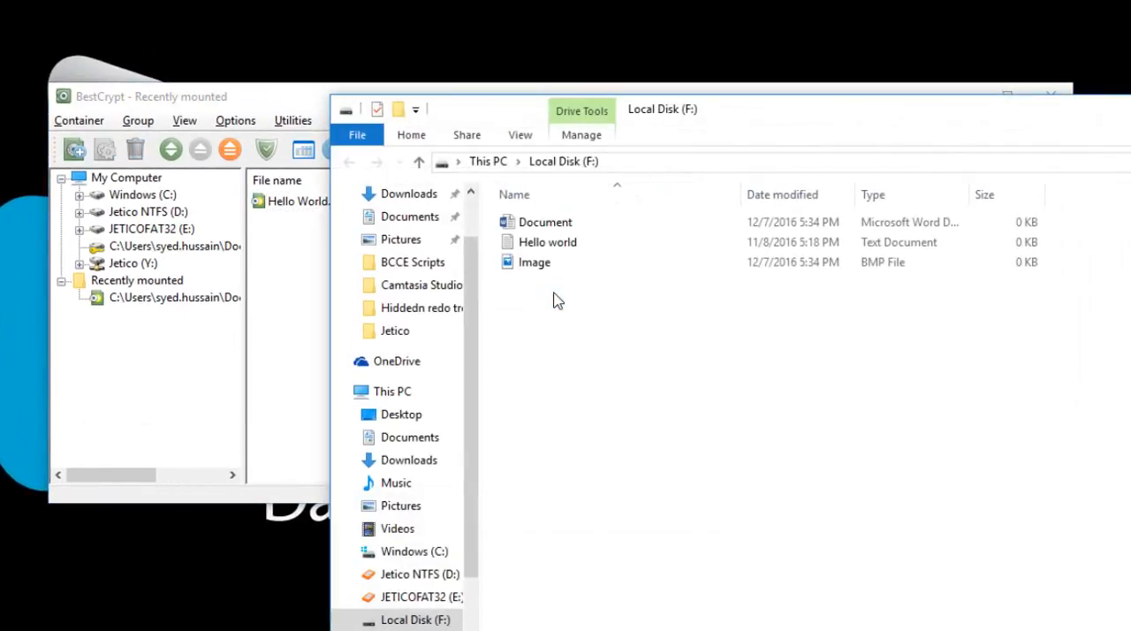
click(545, 222)
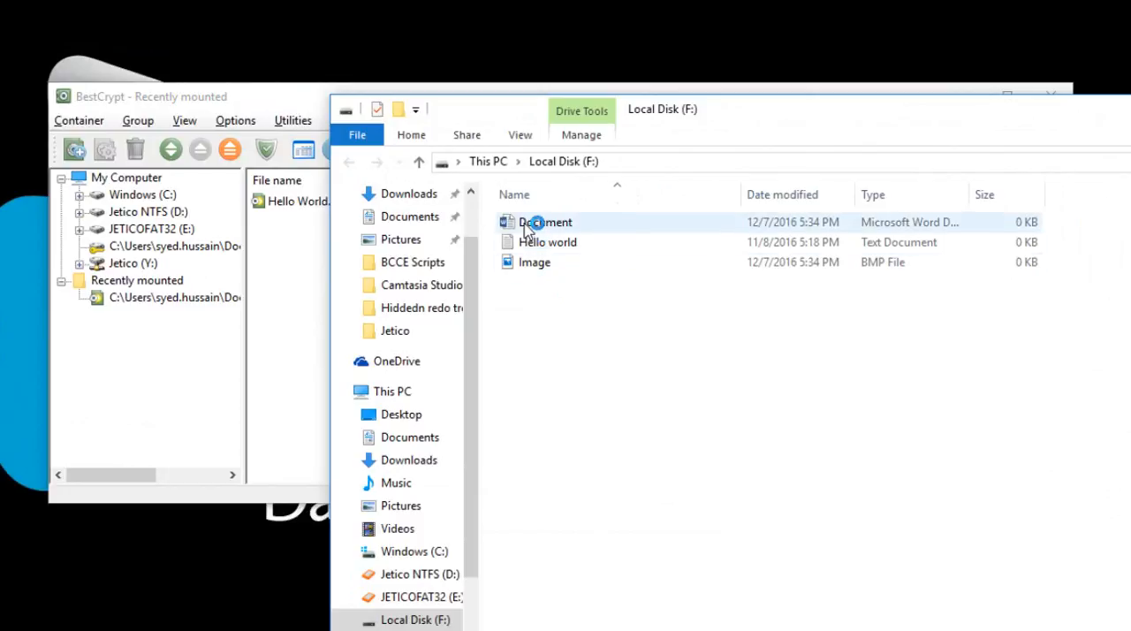